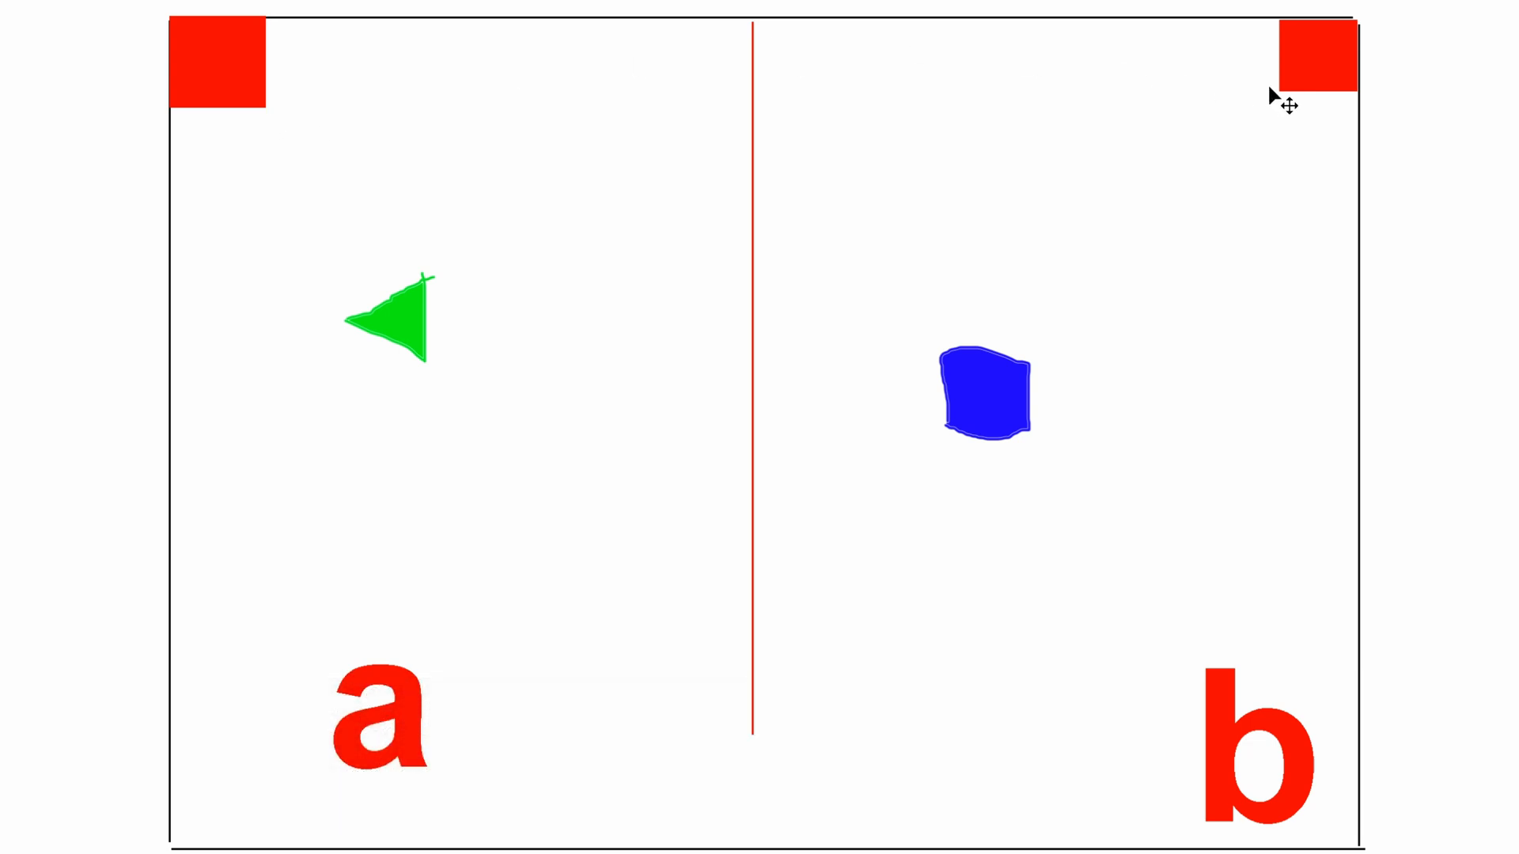
pyautogui.moveTo(269, 143)
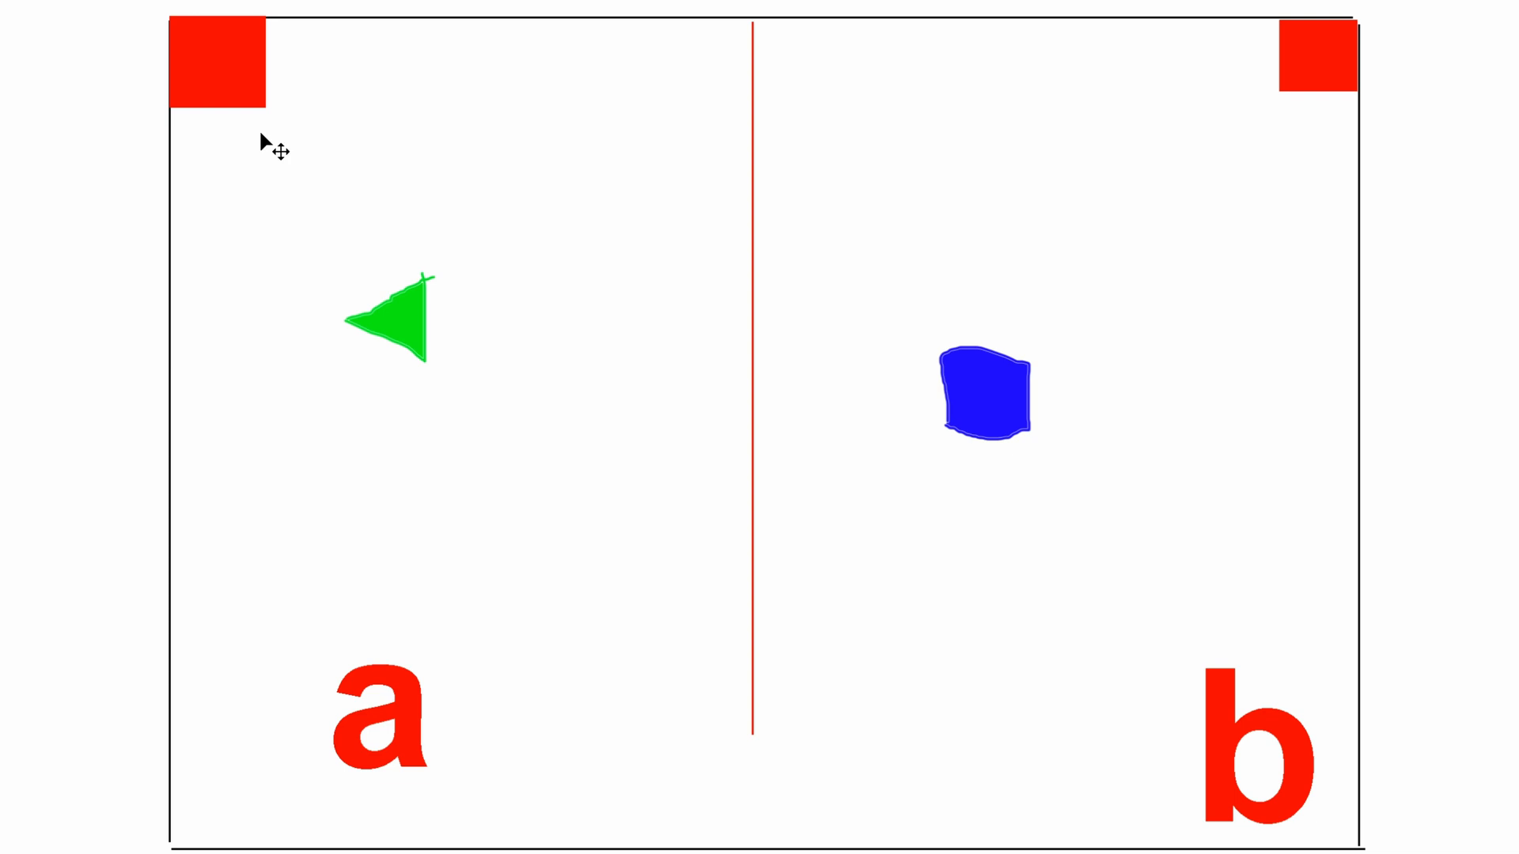
pyautogui.moveTo(300, 159)
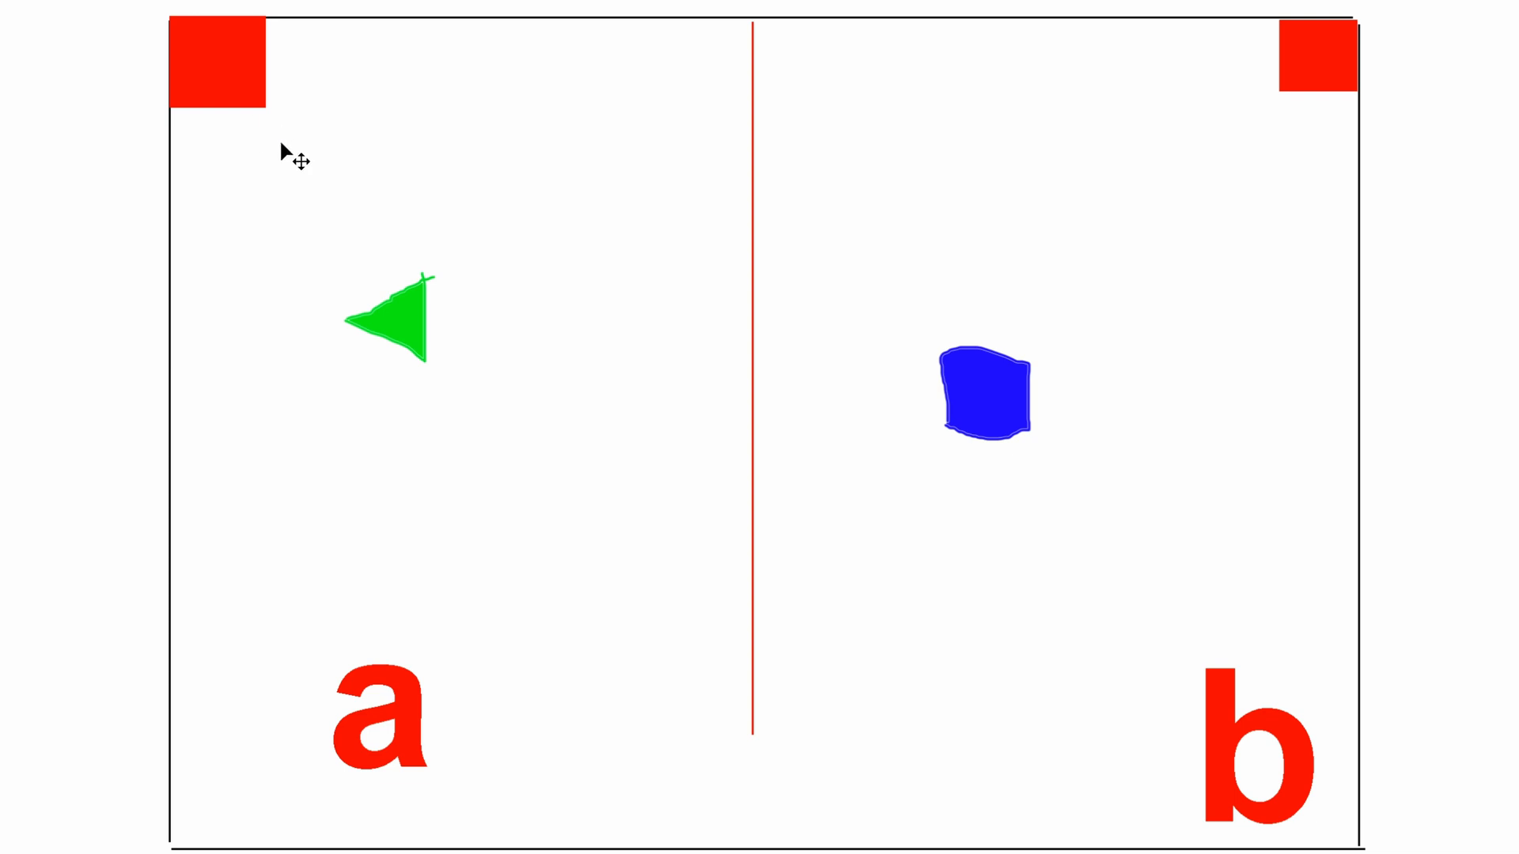
pyautogui.moveTo(1374, 121)
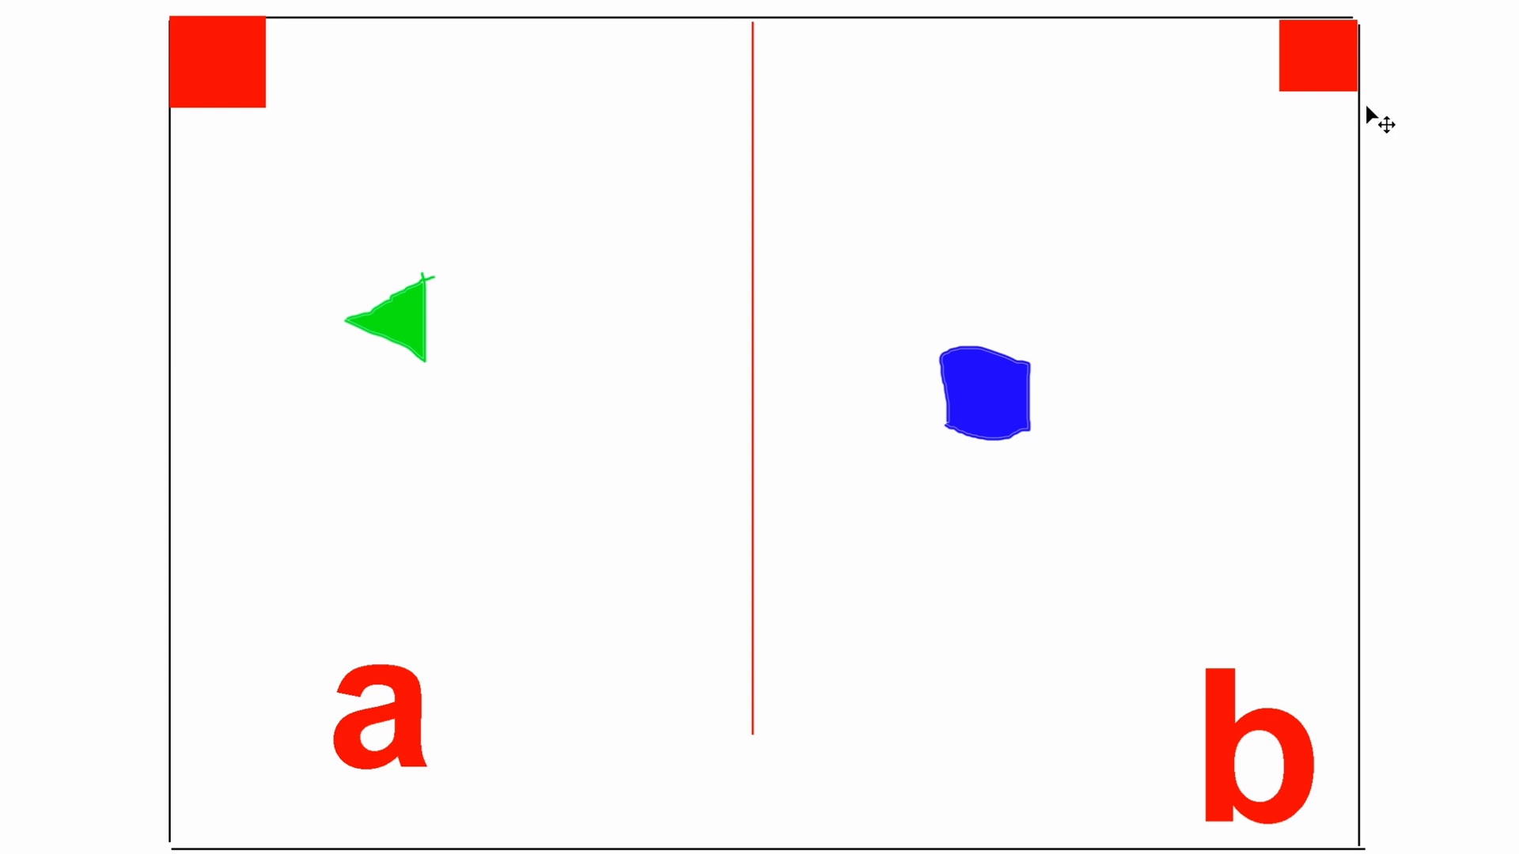
pyautogui.moveTo(1241, 211)
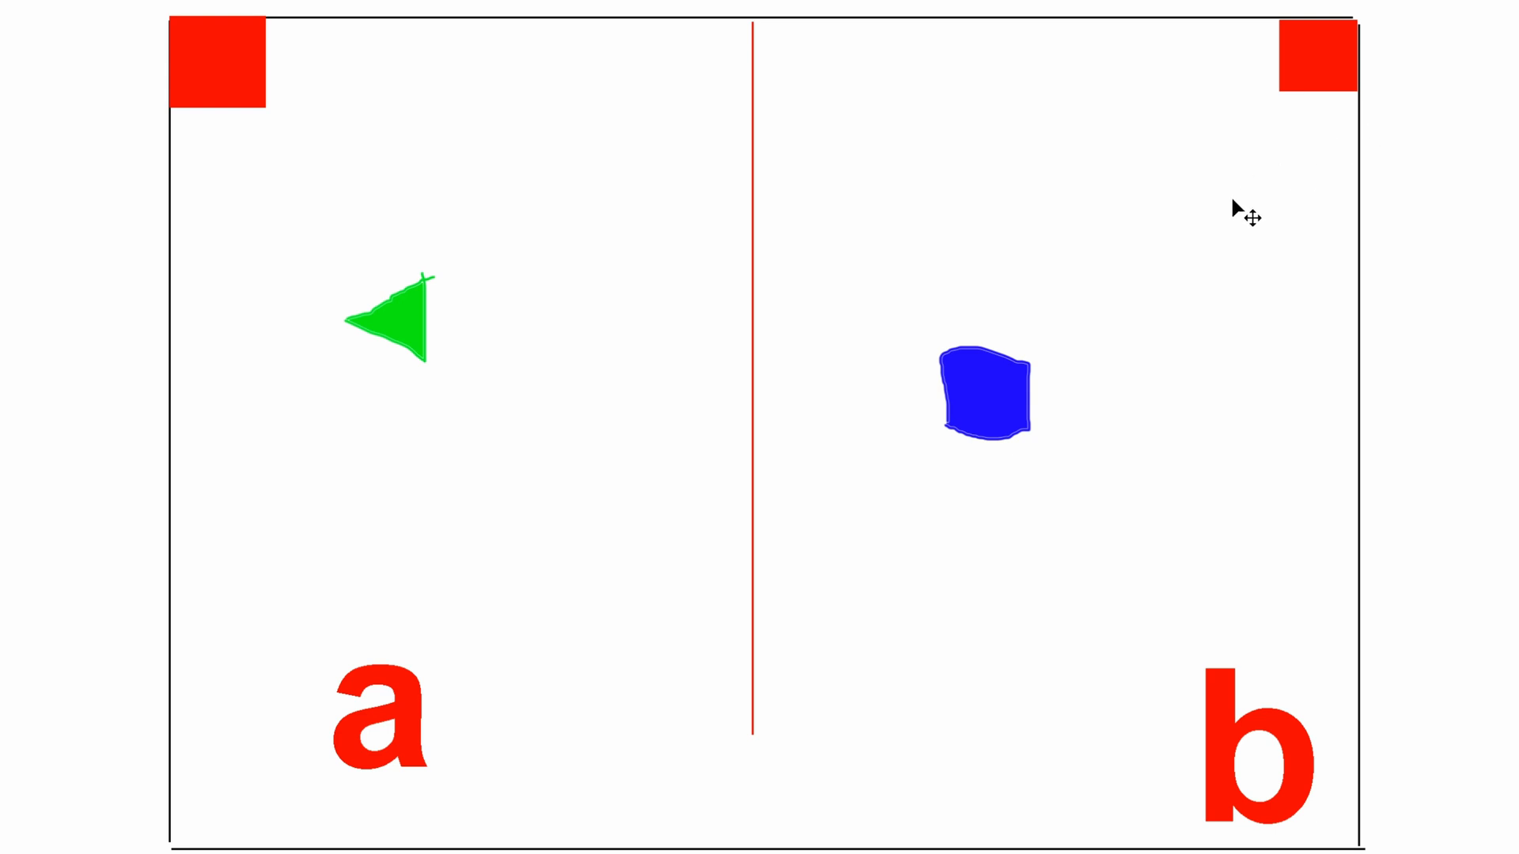
pyautogui.moveTo(1062, 424)
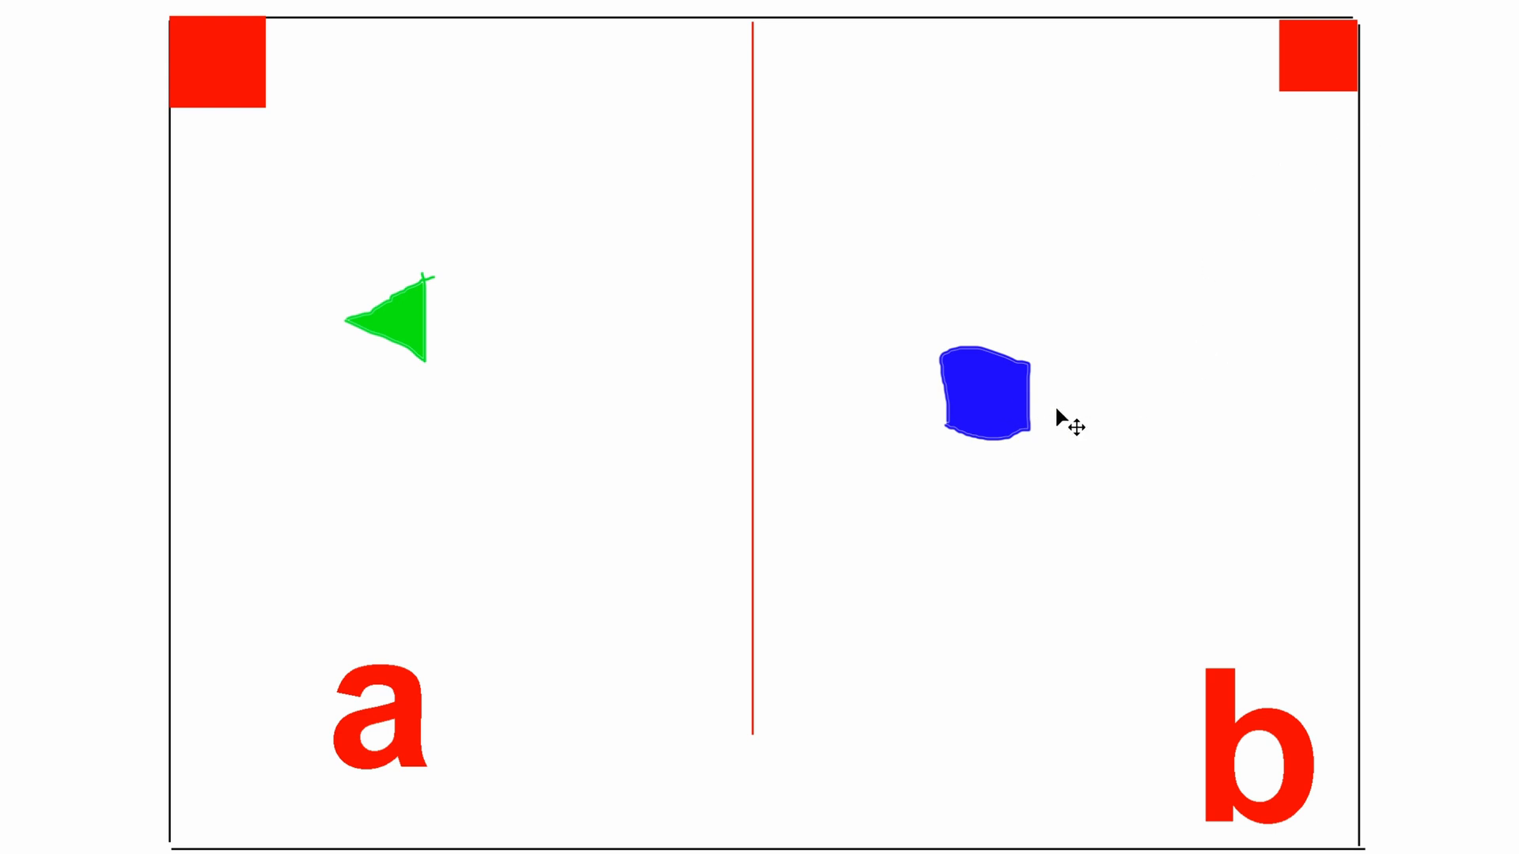
pyautogui.moveTo(465, 305)
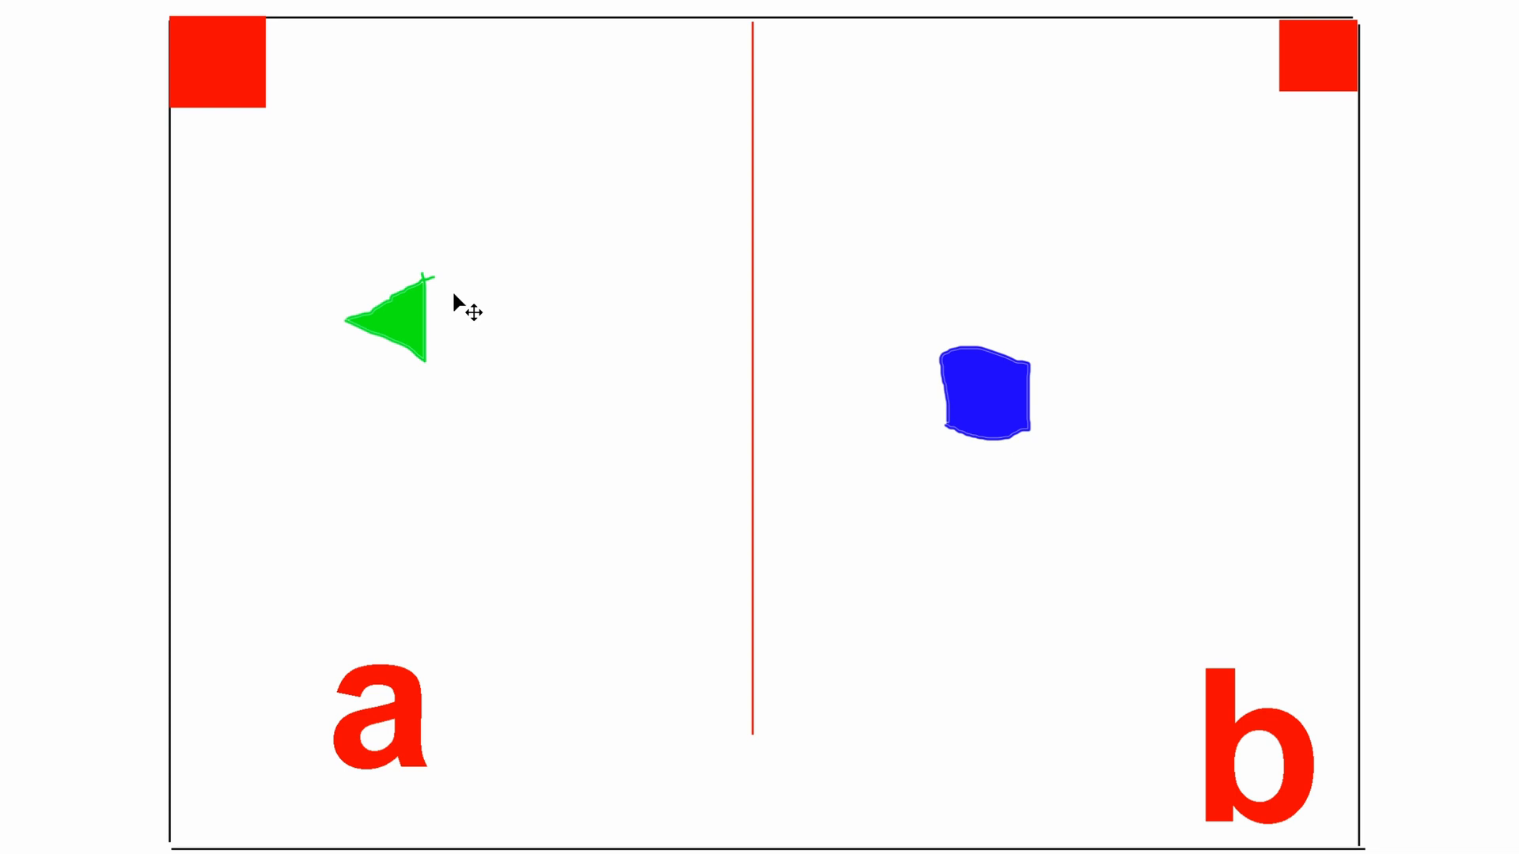
pyautogui.moveTo(1121, 410)
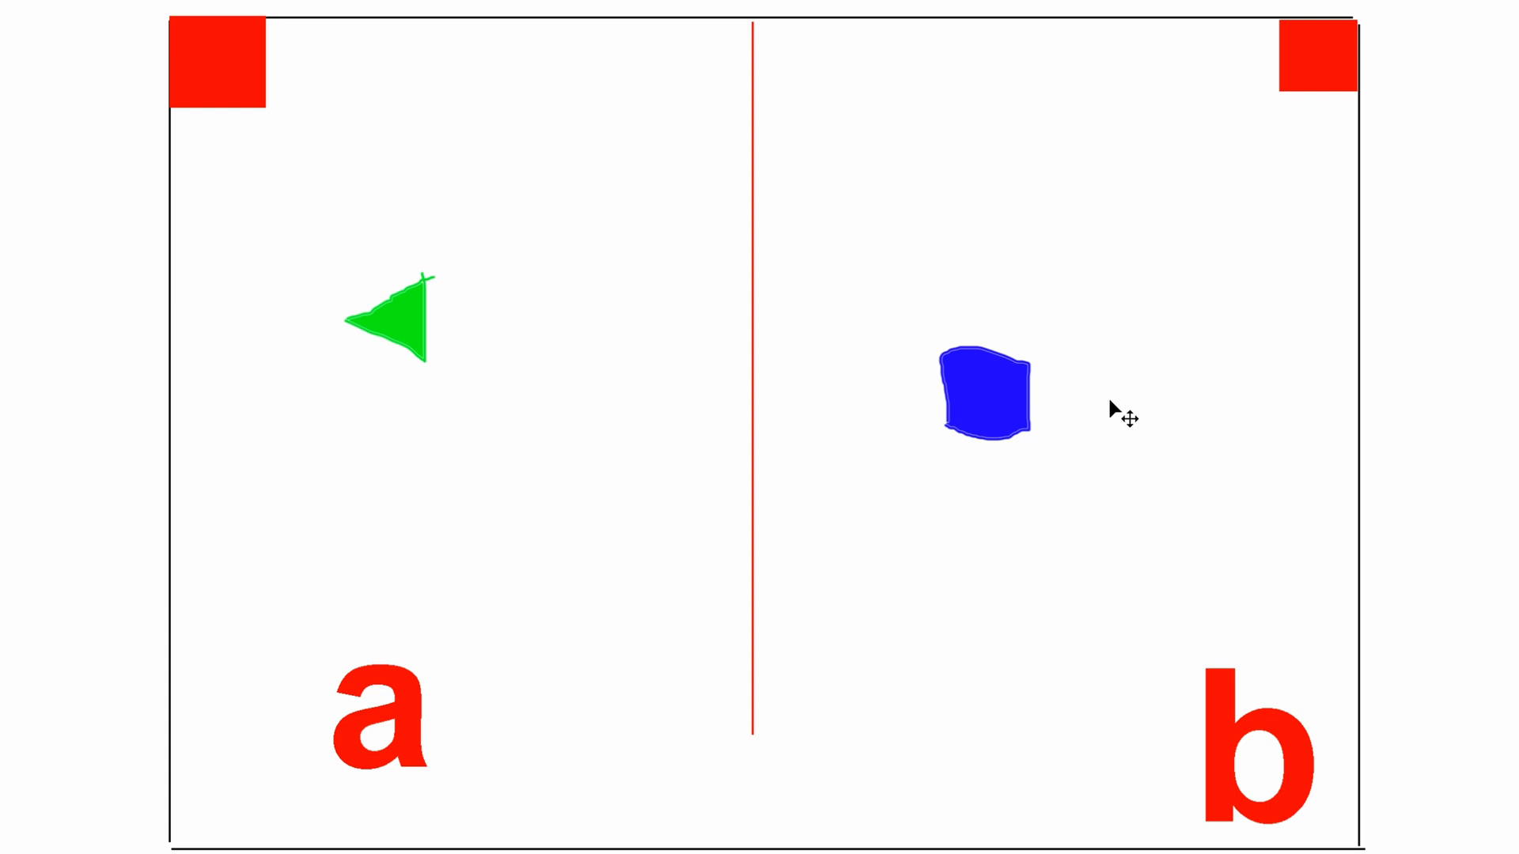
pyautogui.moveTo(518, 411)
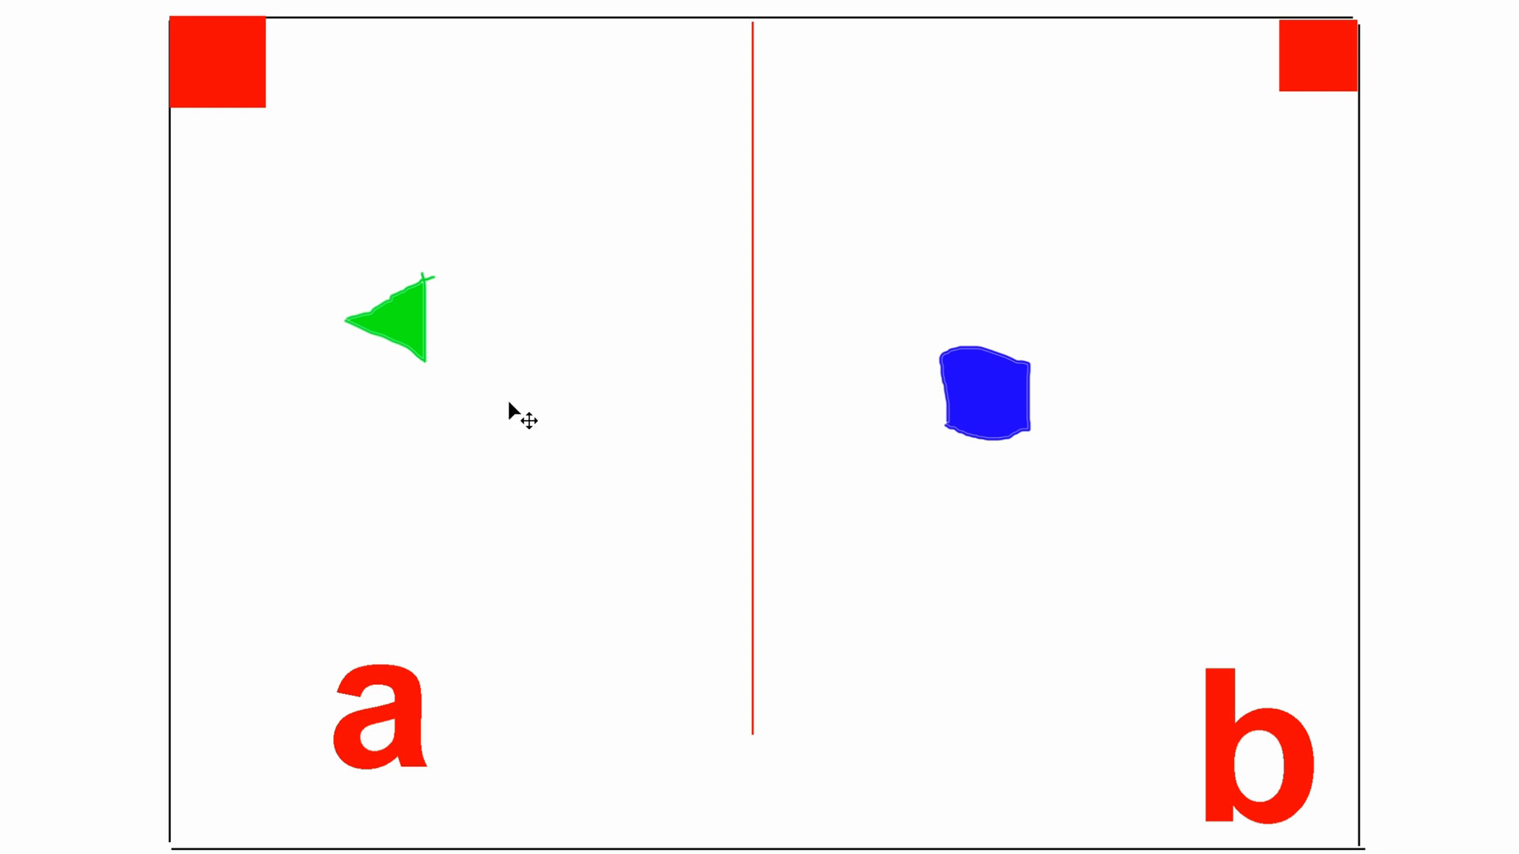
pyautogui.moveTo(514, 393)
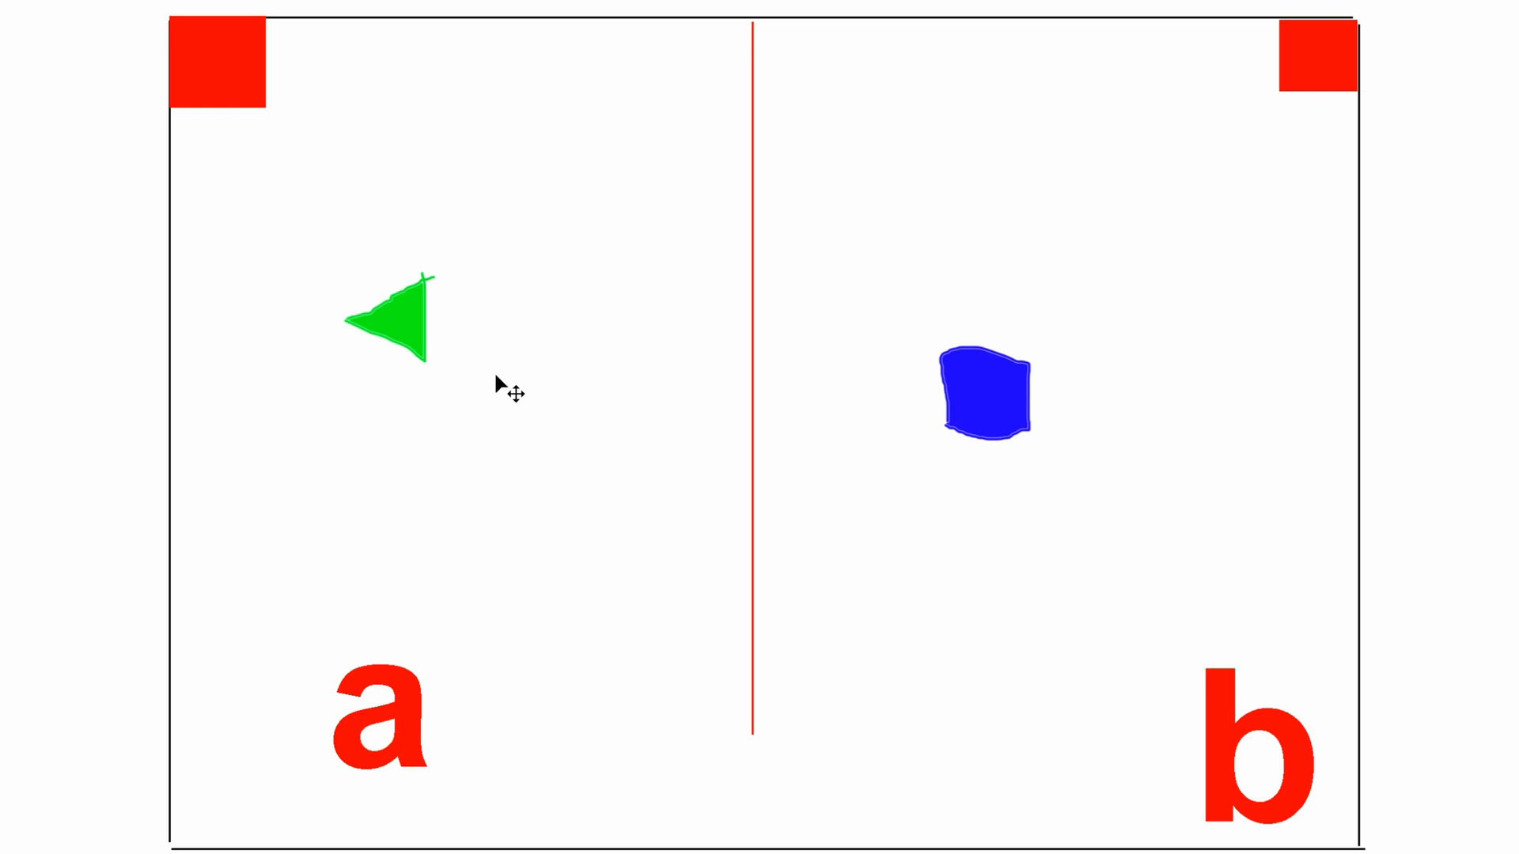
pyautogui.moveTo(1062, 409)
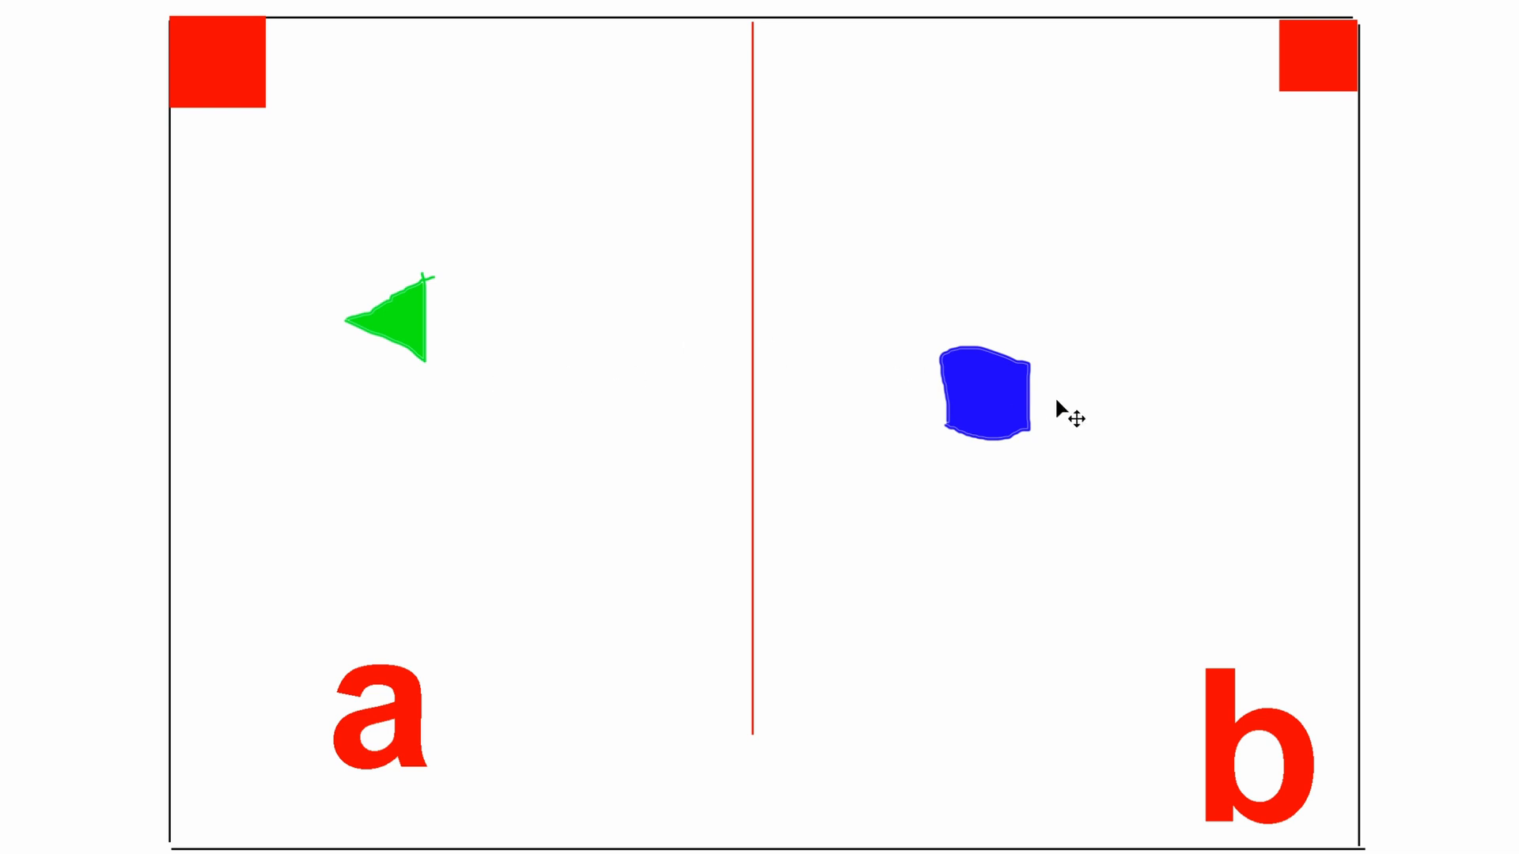
pyautogui.moveTo(355, 440)
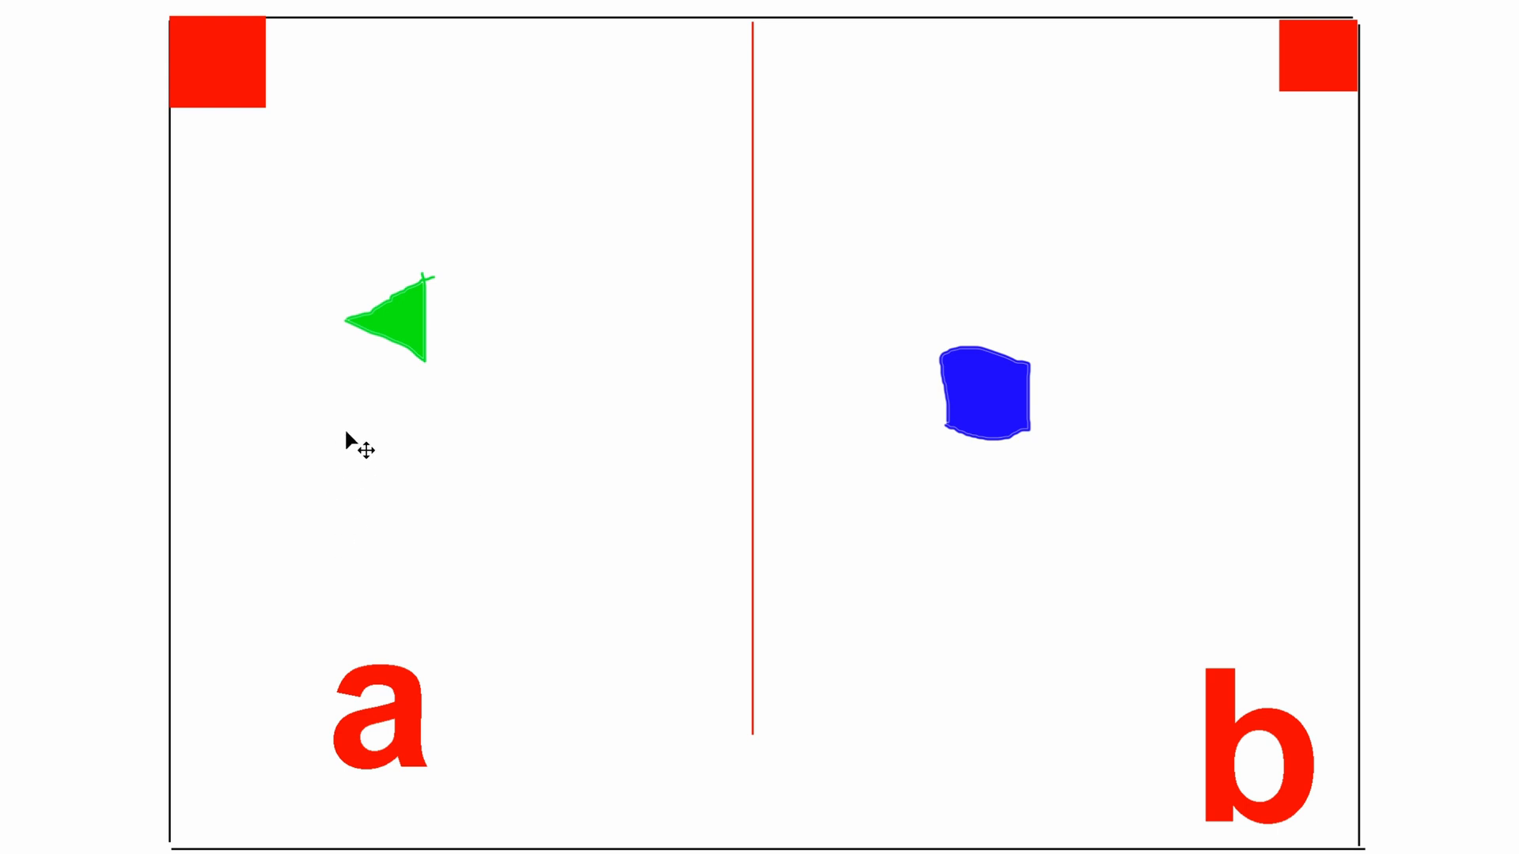
pyautogui.moveTo(1035, 493)
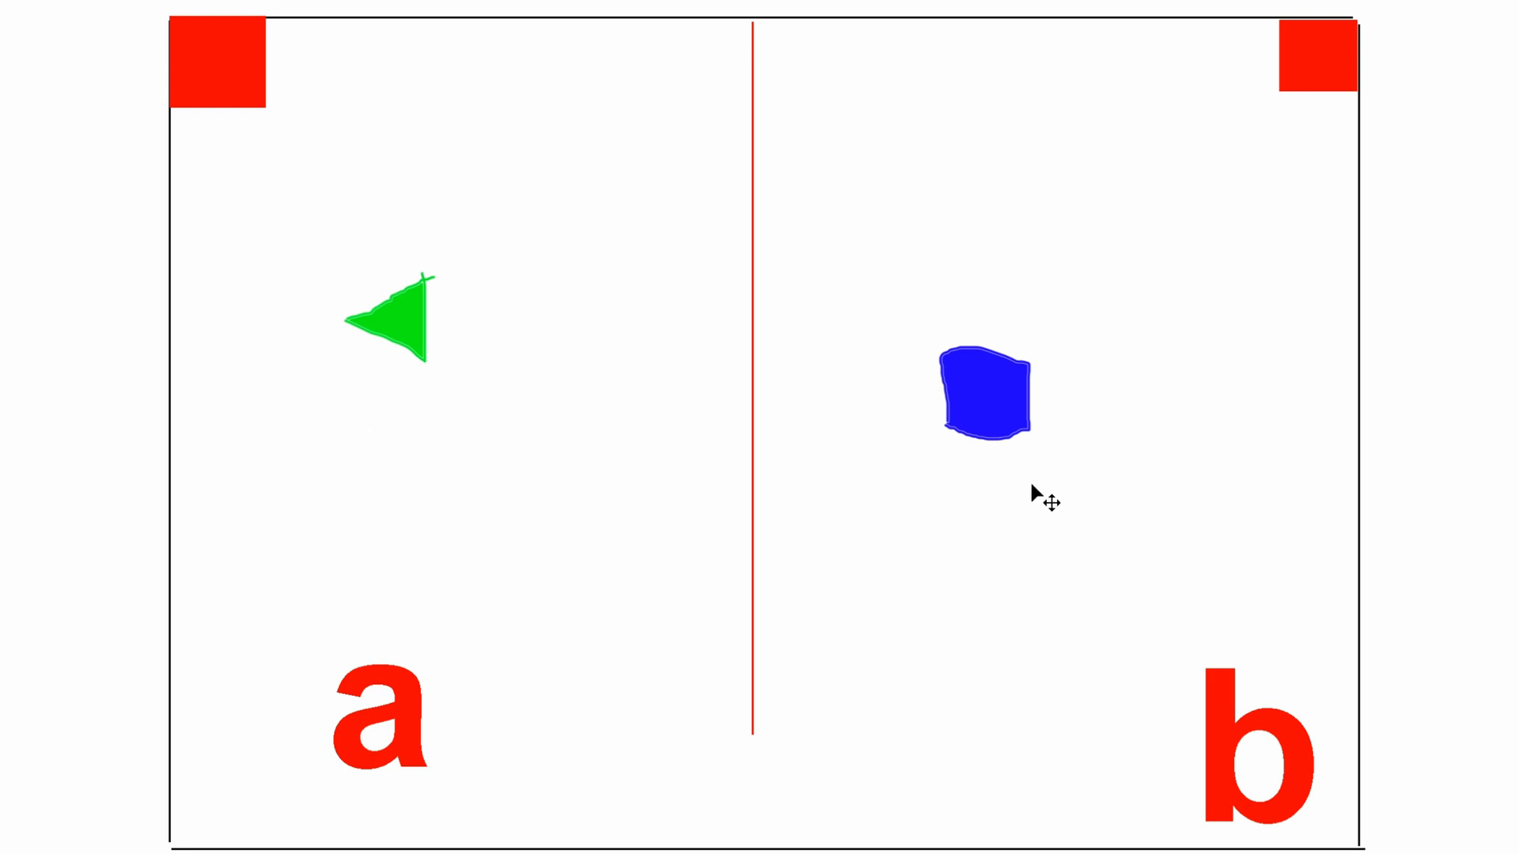
pyautogui.moveTo(468, 360)
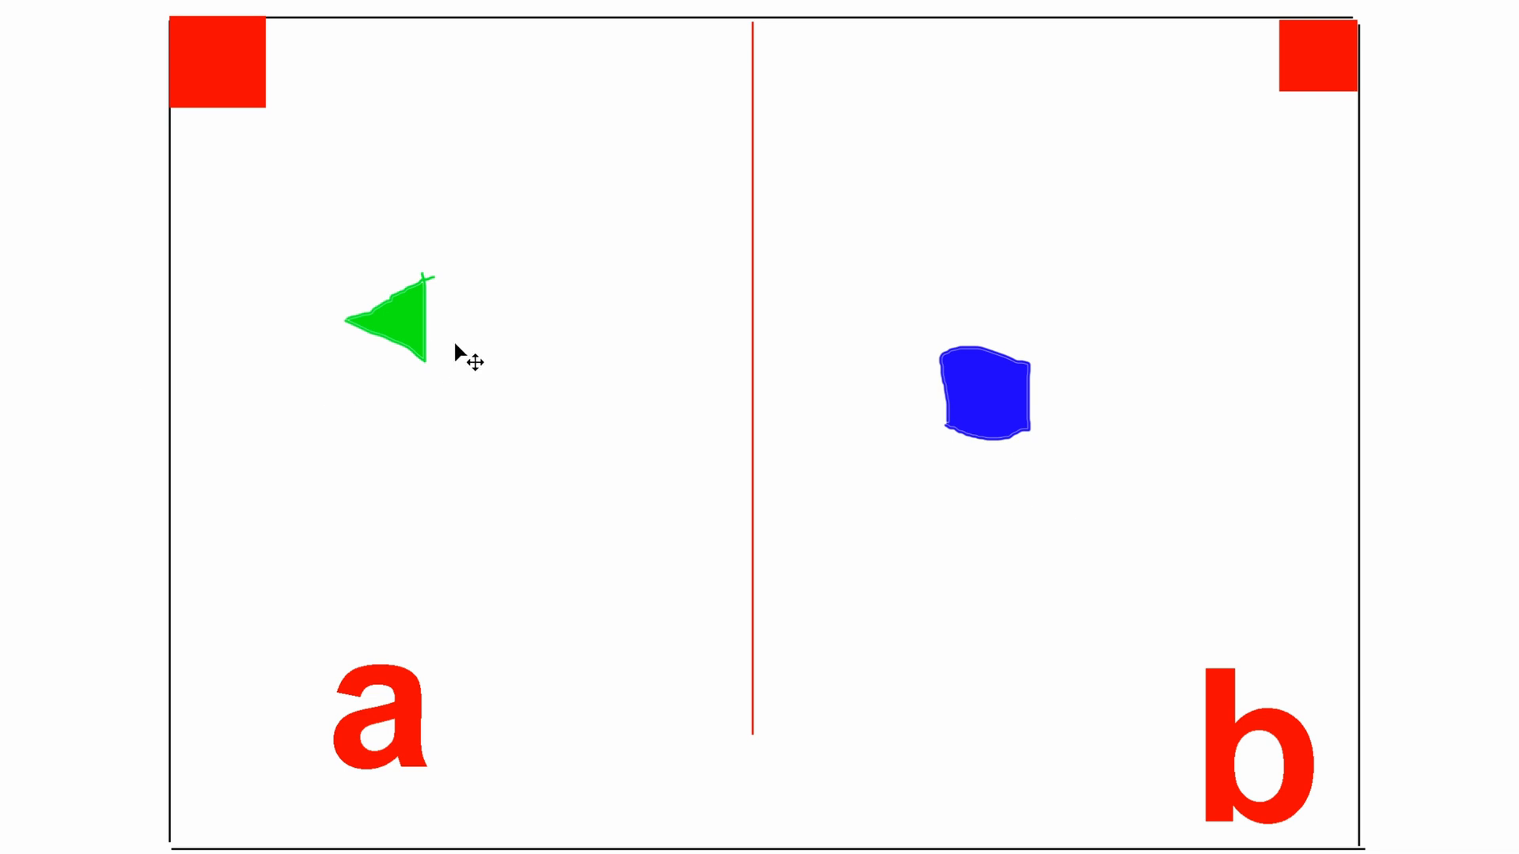
pyautogui.moveTo(935, 383)
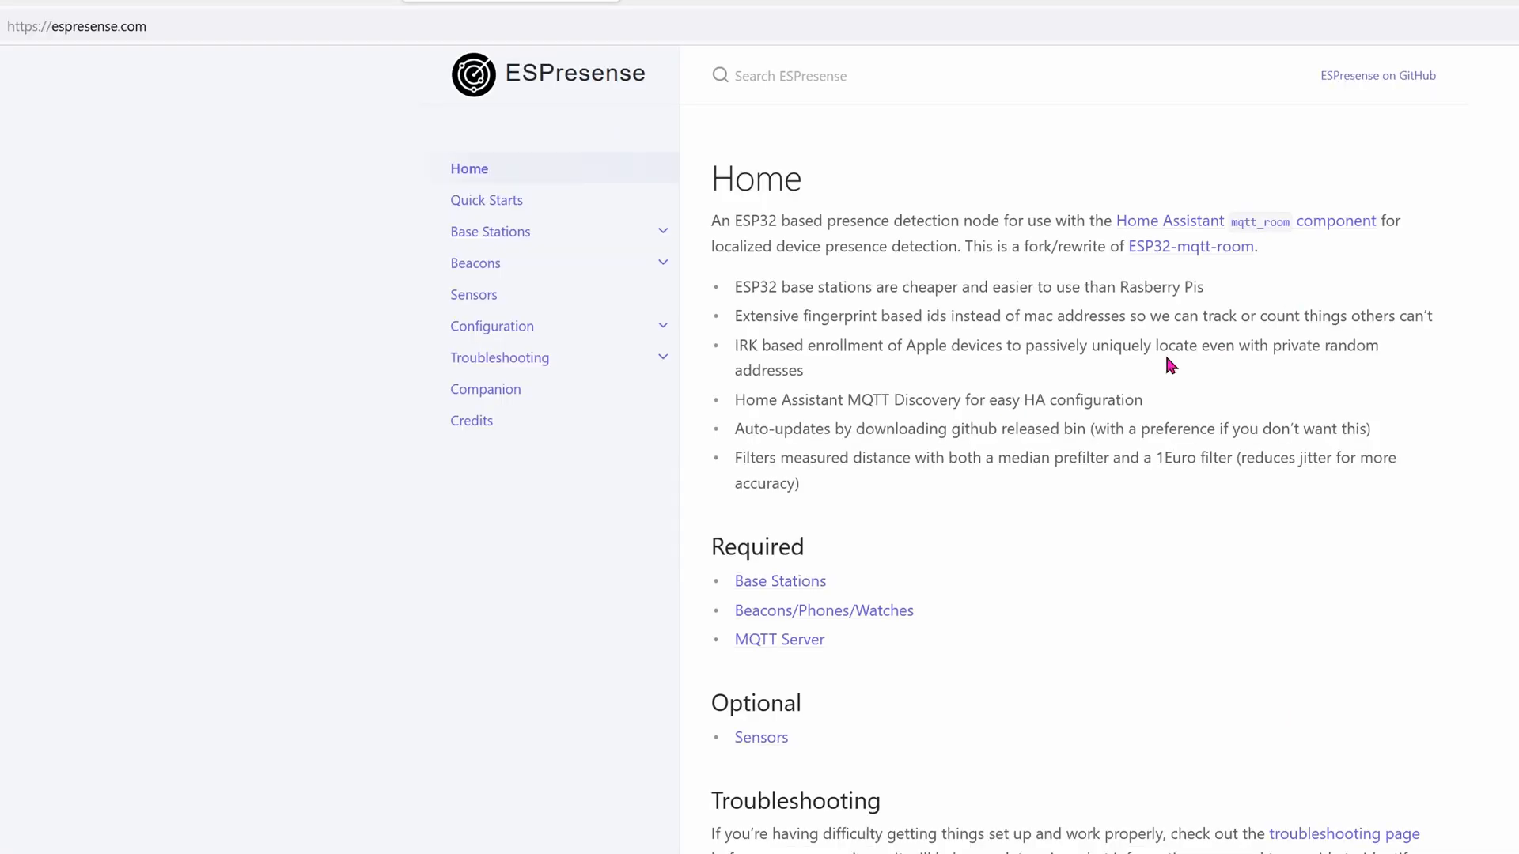
pyautogui.moveTo(543, 152)
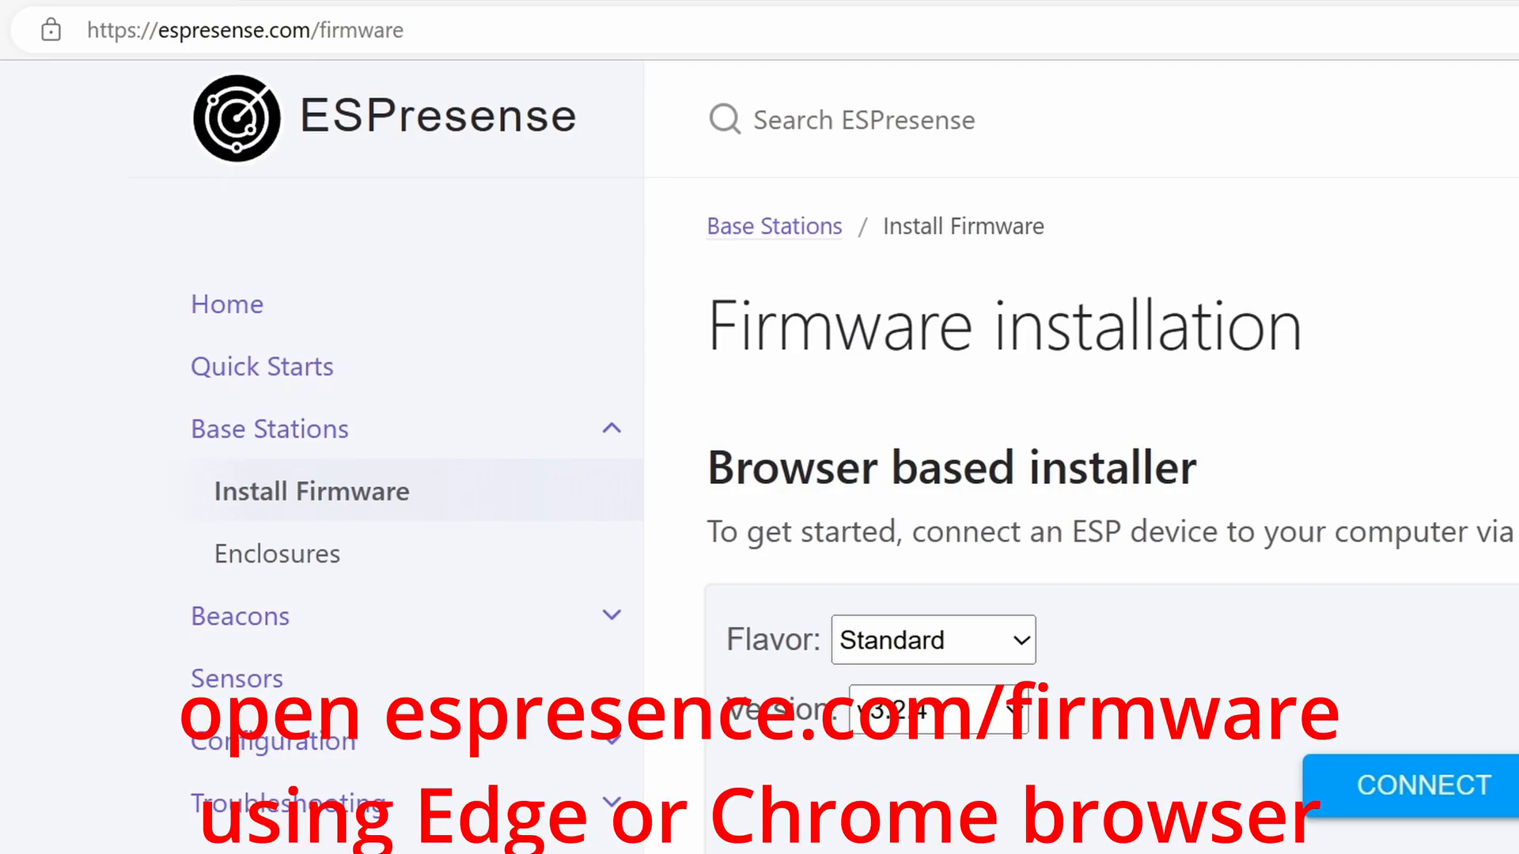
pyautogui.moveTo(1423, 785)
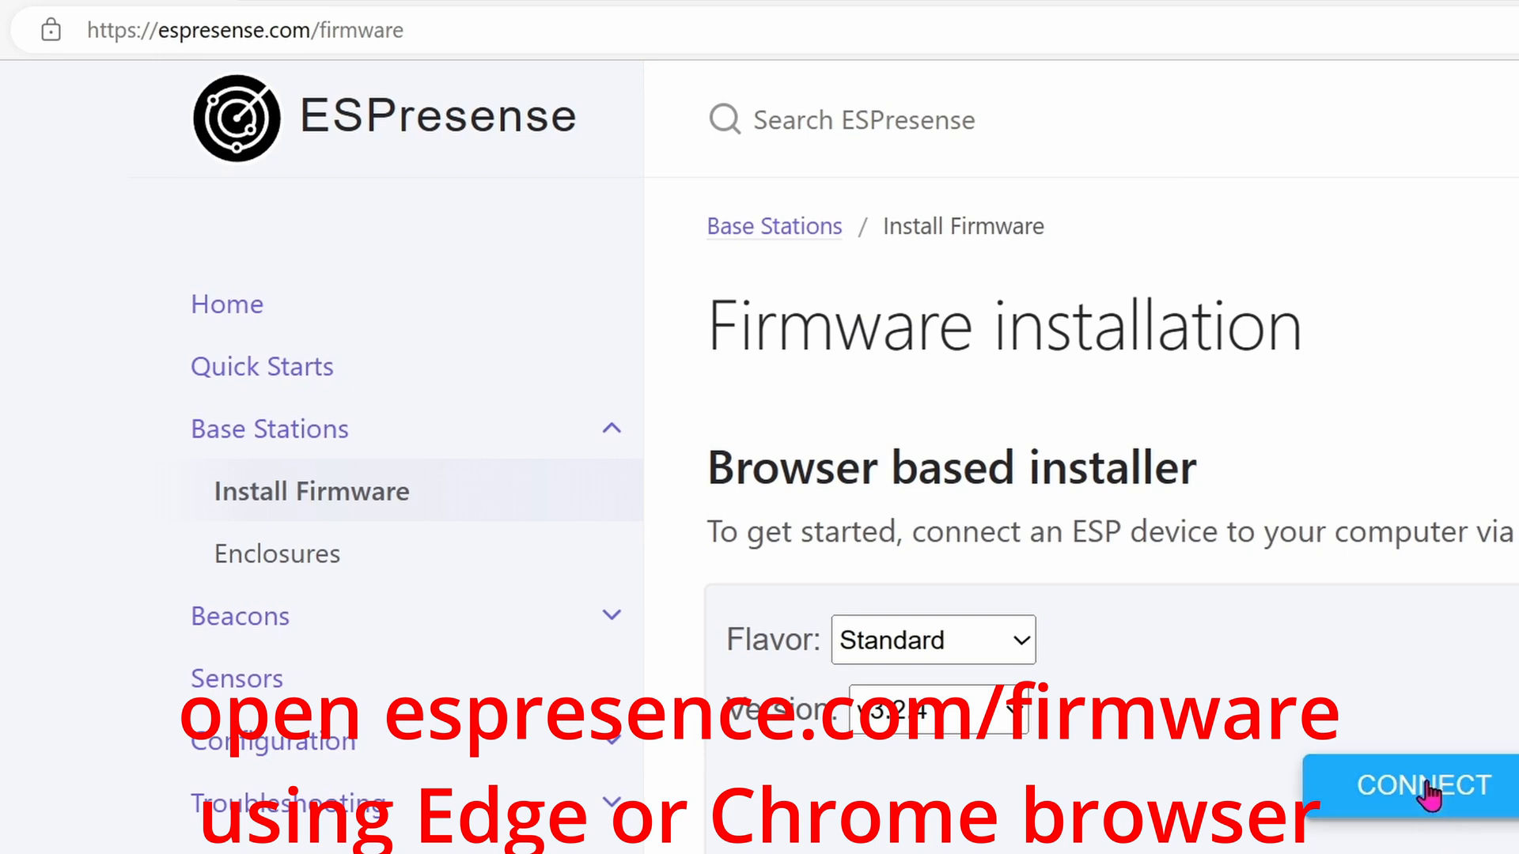
# Connect and choose the CP2102 USB to UART Bridge Controller (COM8) serial port
pyautogui.click(1421, 785)
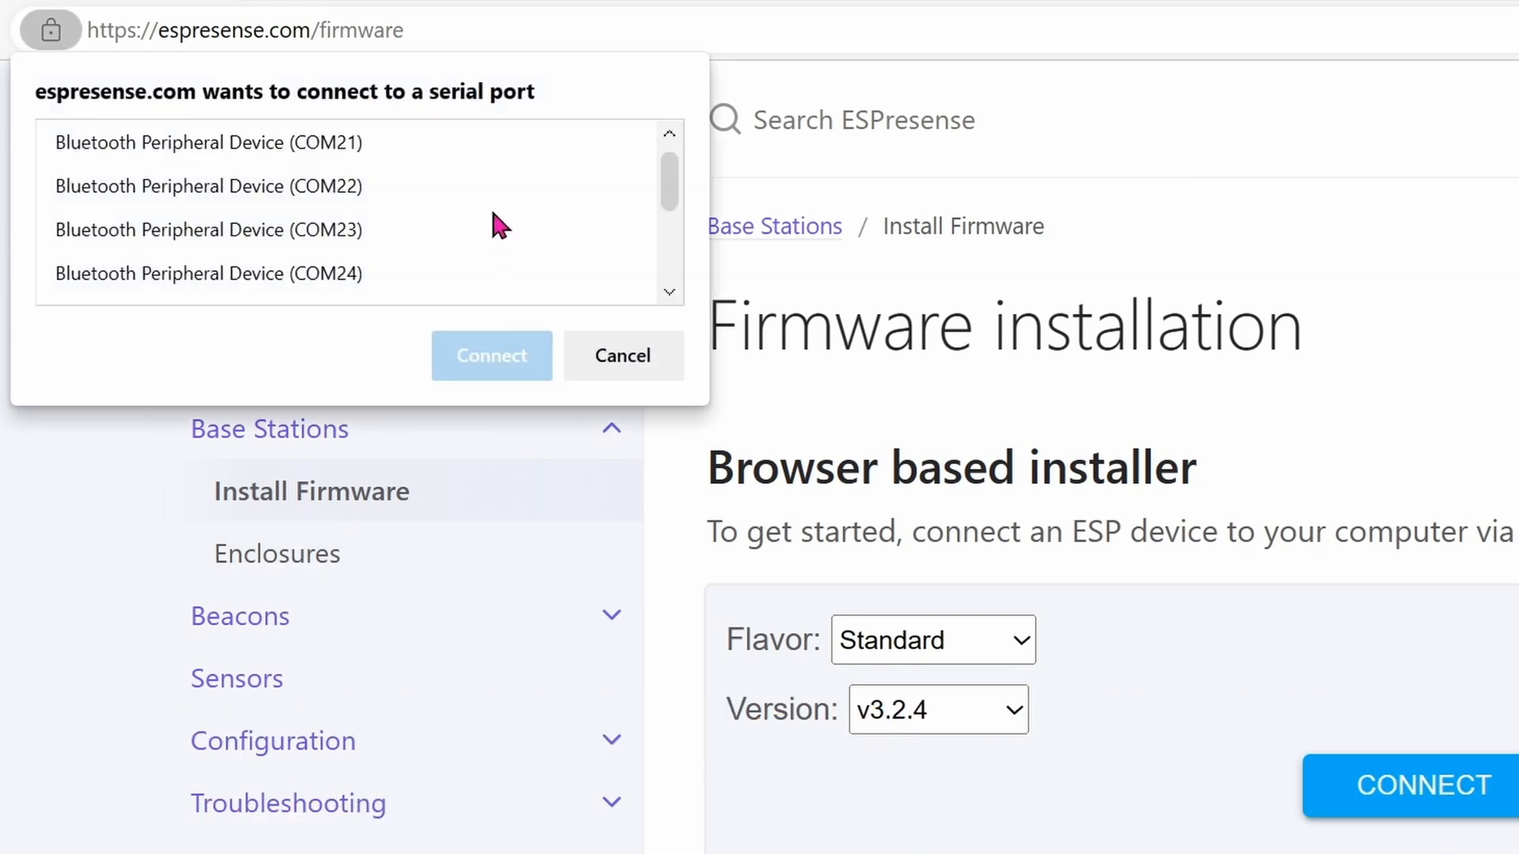
pyautogui.scroll(-3)
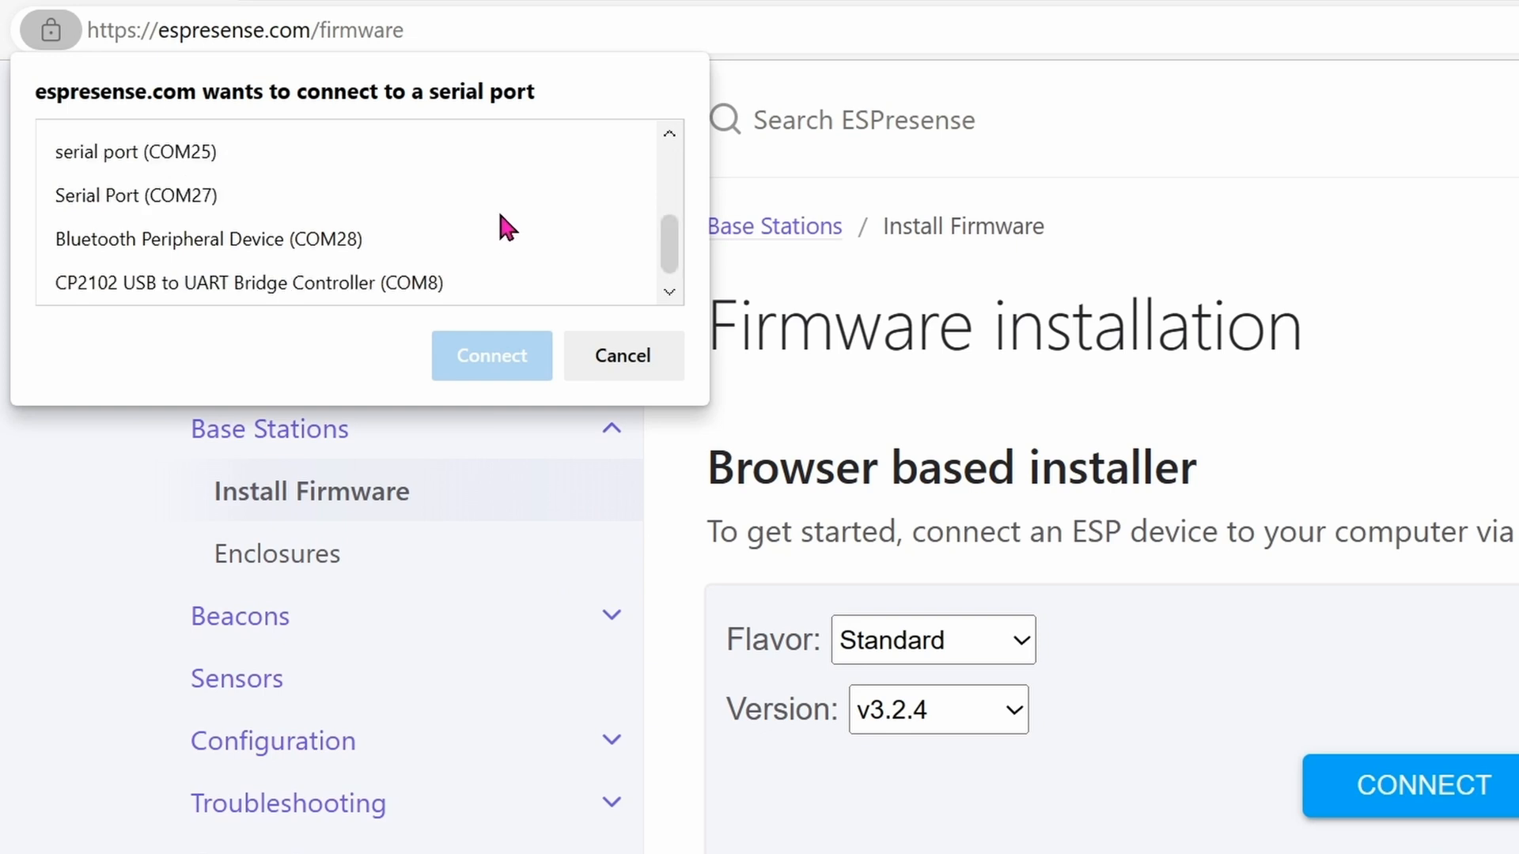
pyautogui.moveTo(504, 214)
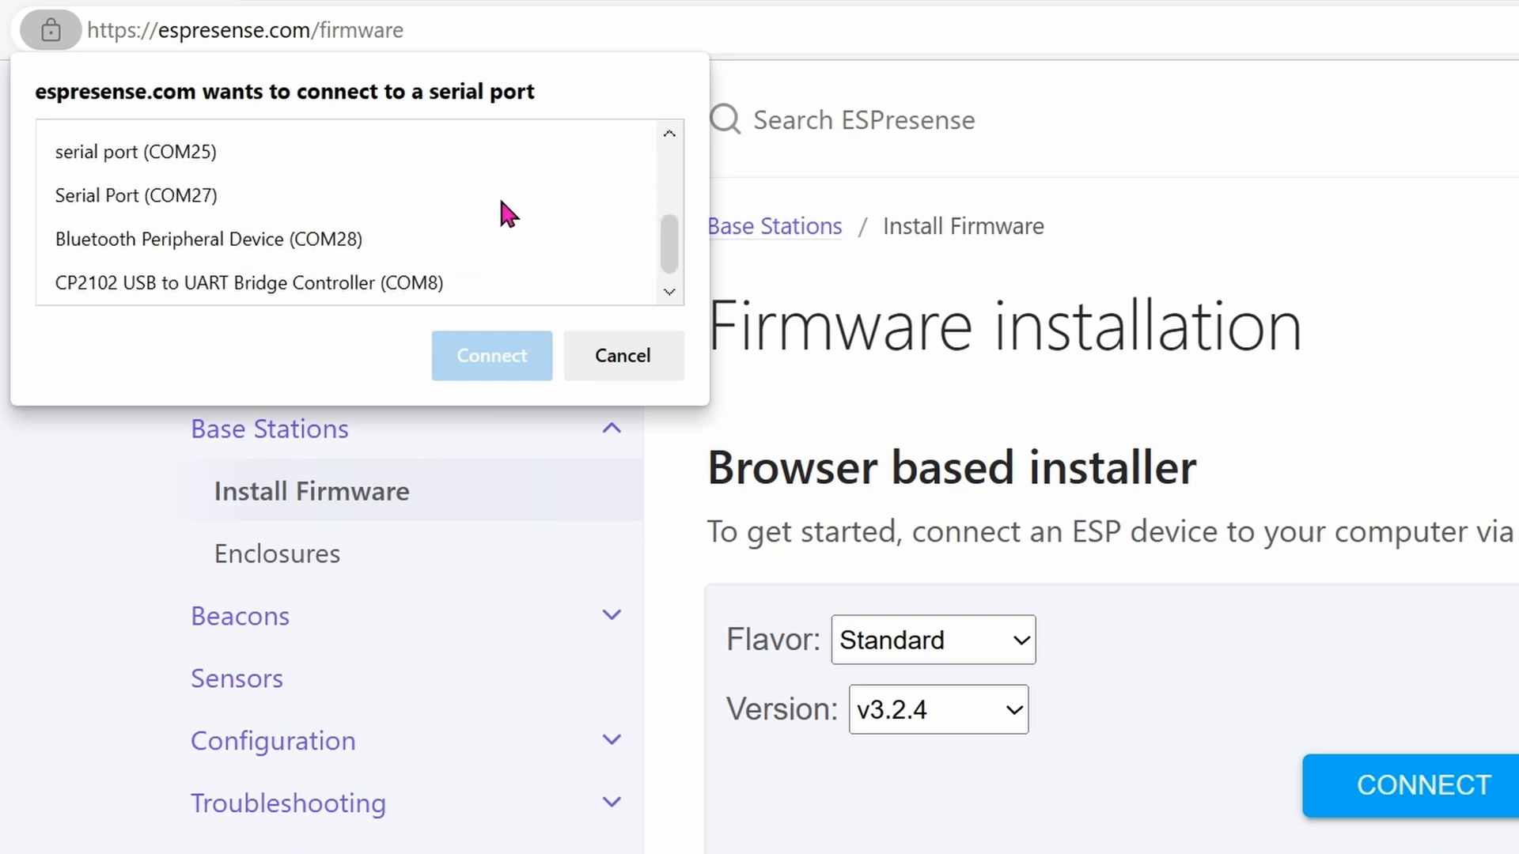
pyautogui.click(248, 283)
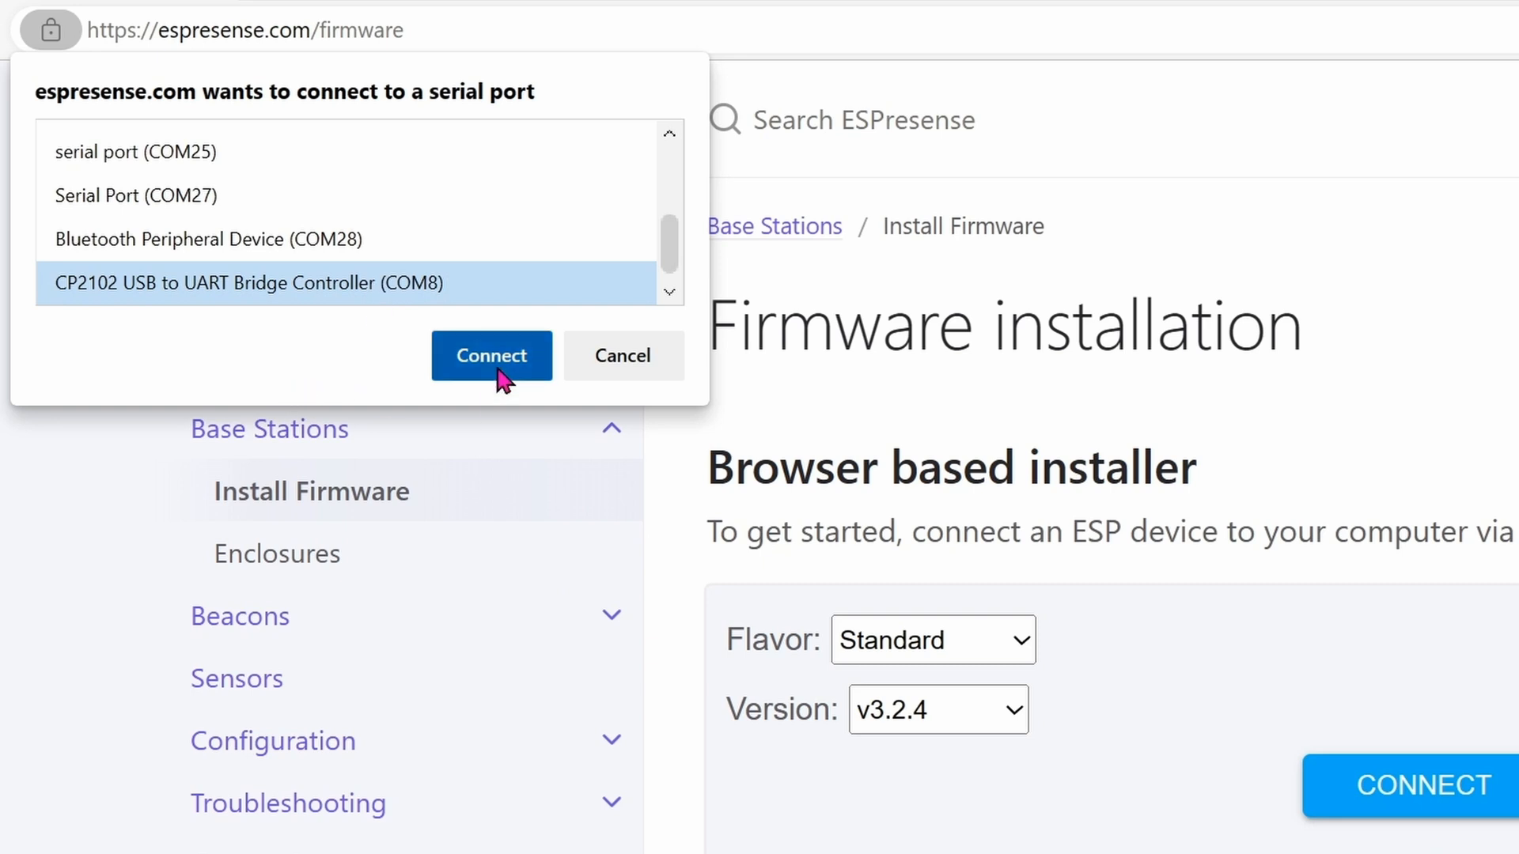
# Erase the device and install ESPresense v3.2.4 until installation is reported complete
pyautogui.click(491, 355)
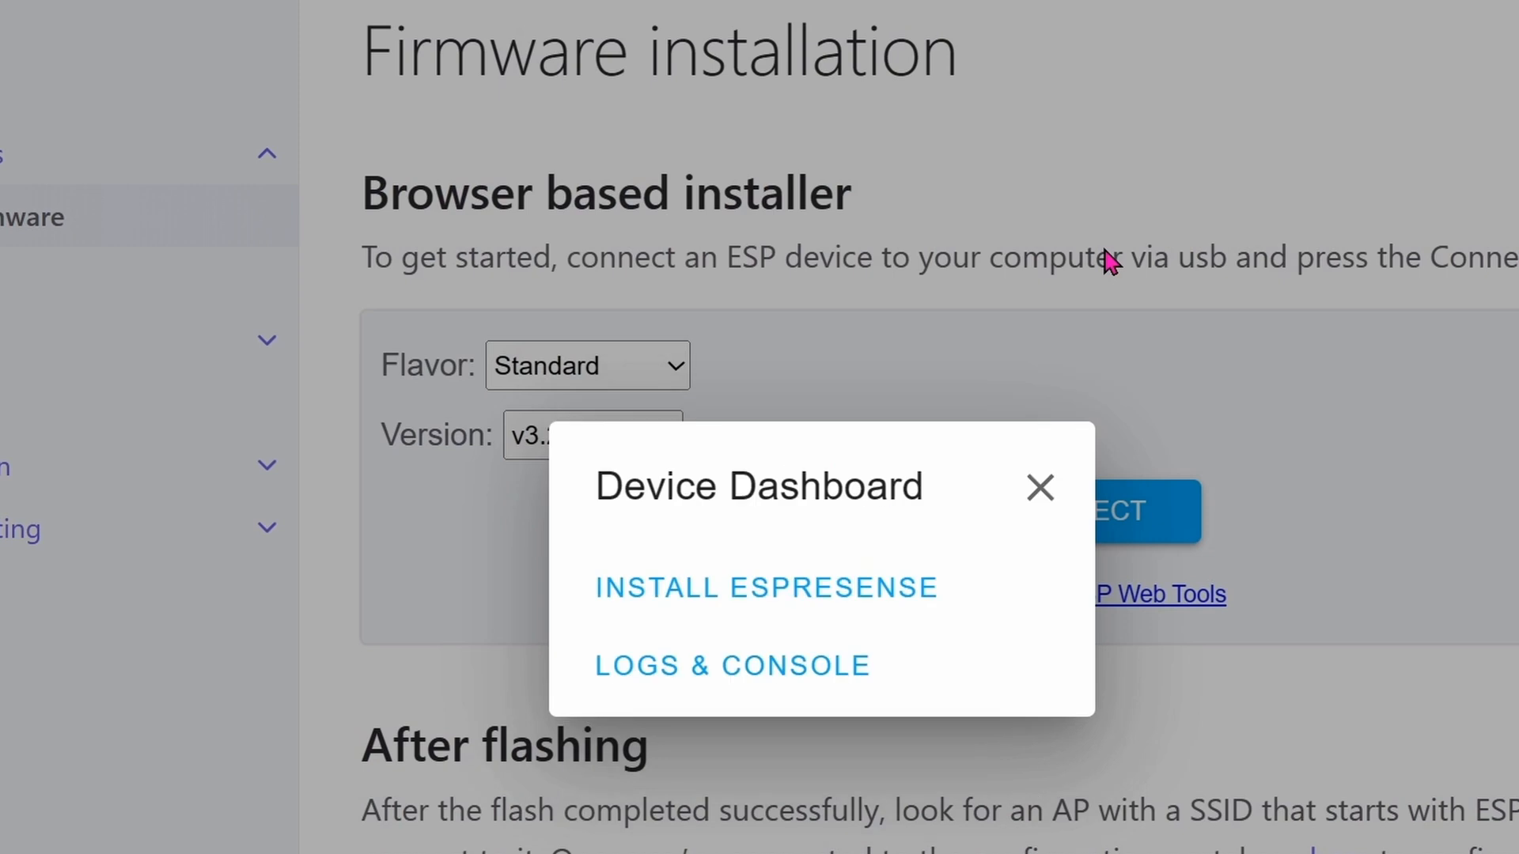
pyautogui.click(764, 587)
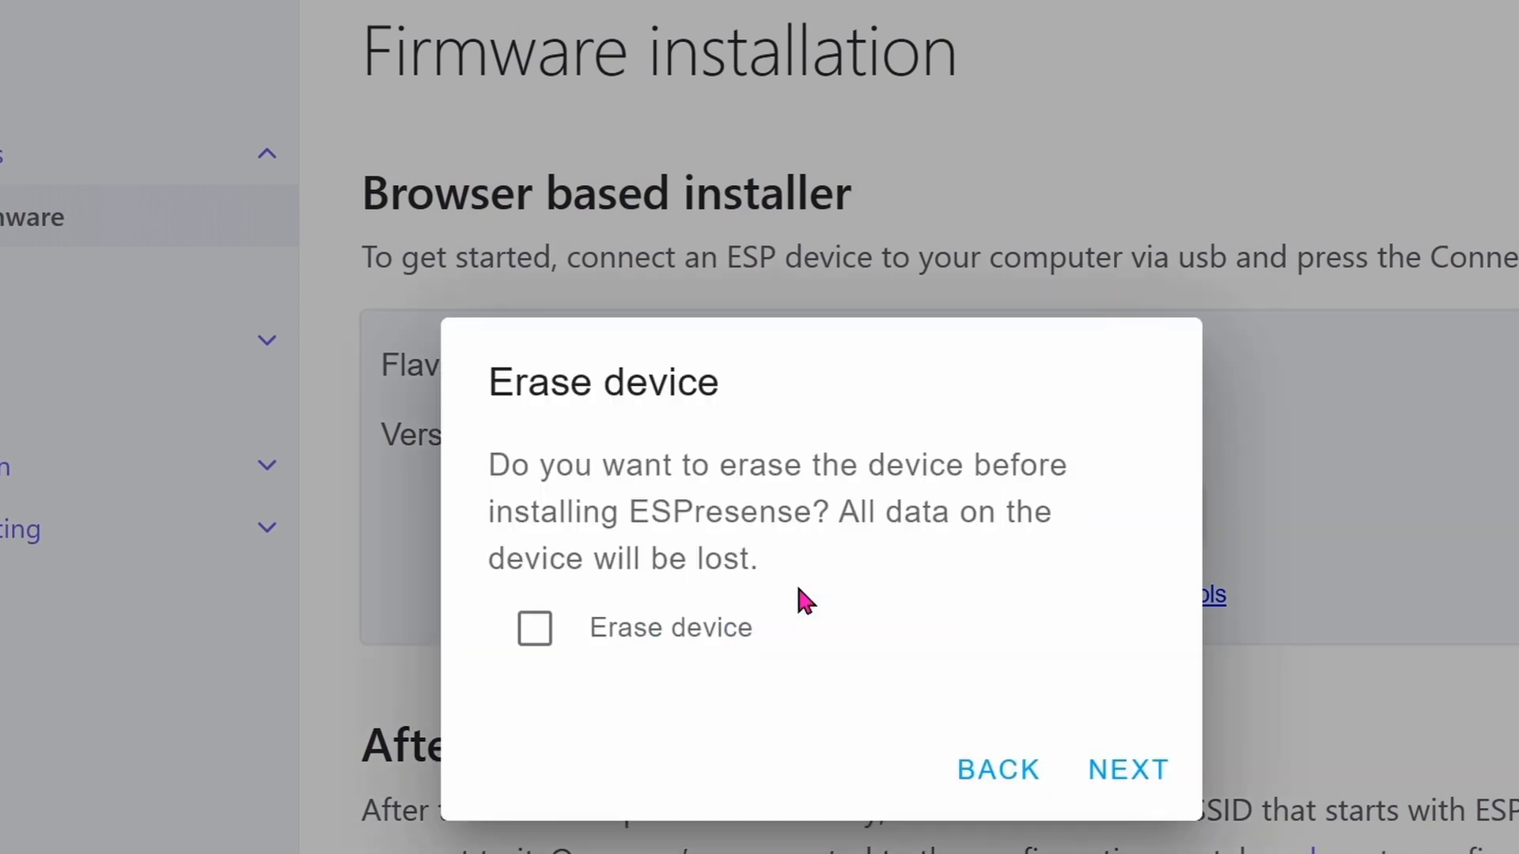
pyautogui.moveTo(678, 663)
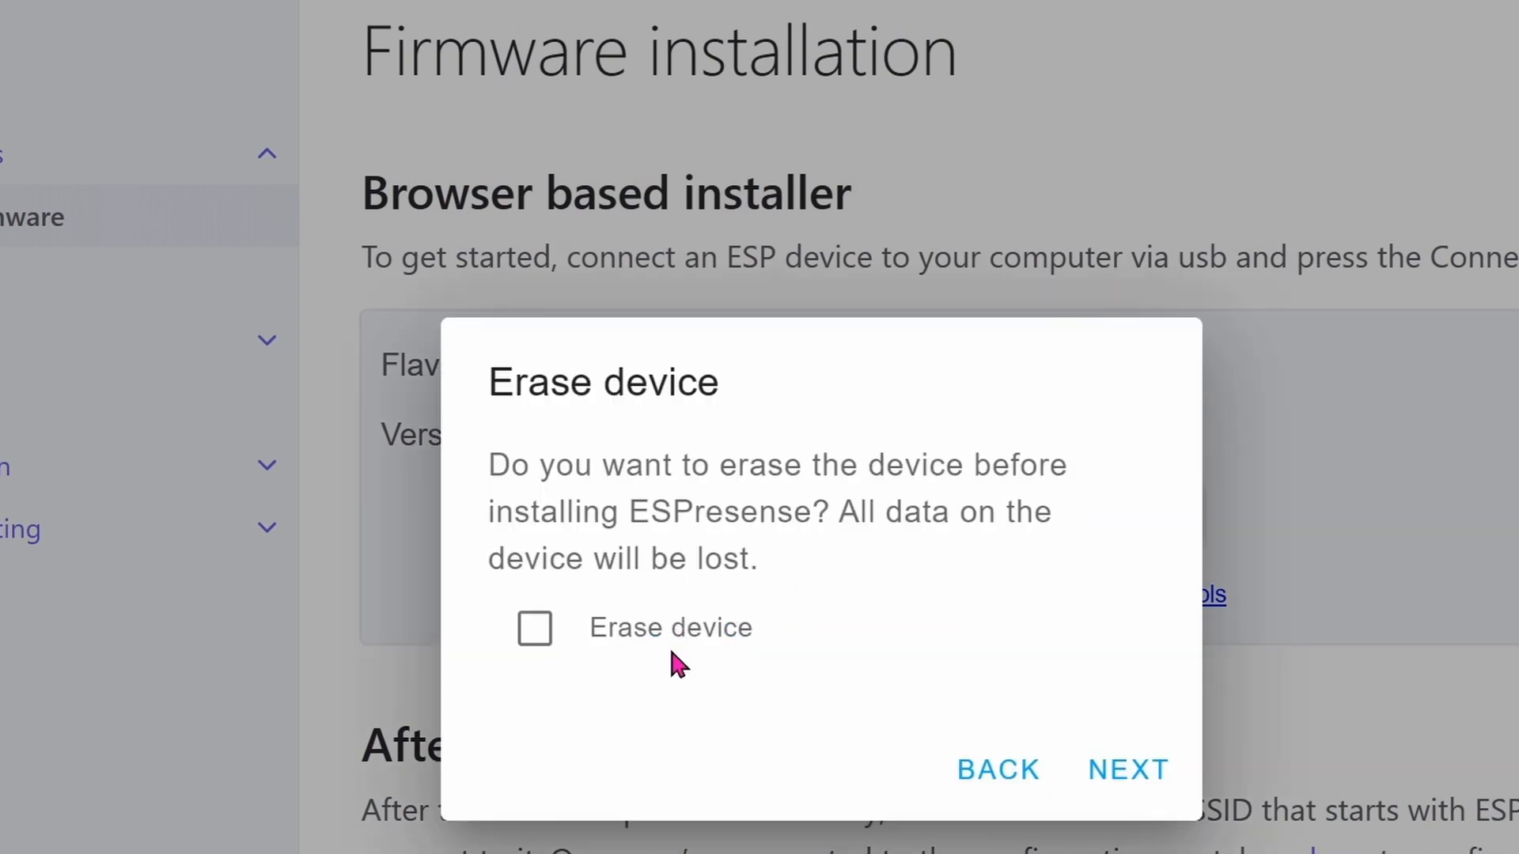
pyautogui.click(534, 627)
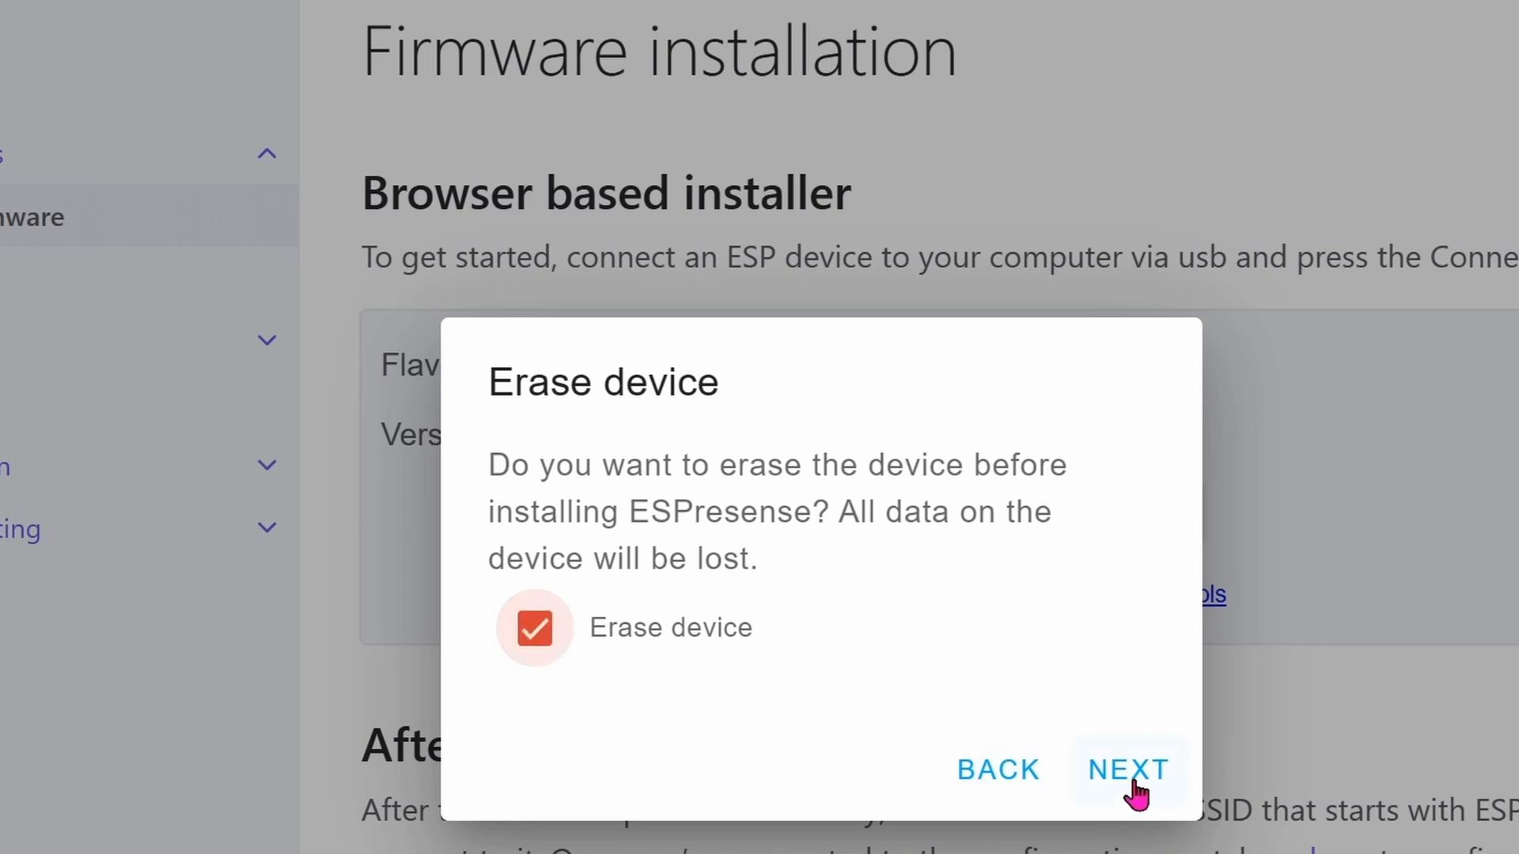
pyautogui.click(1126, 770)
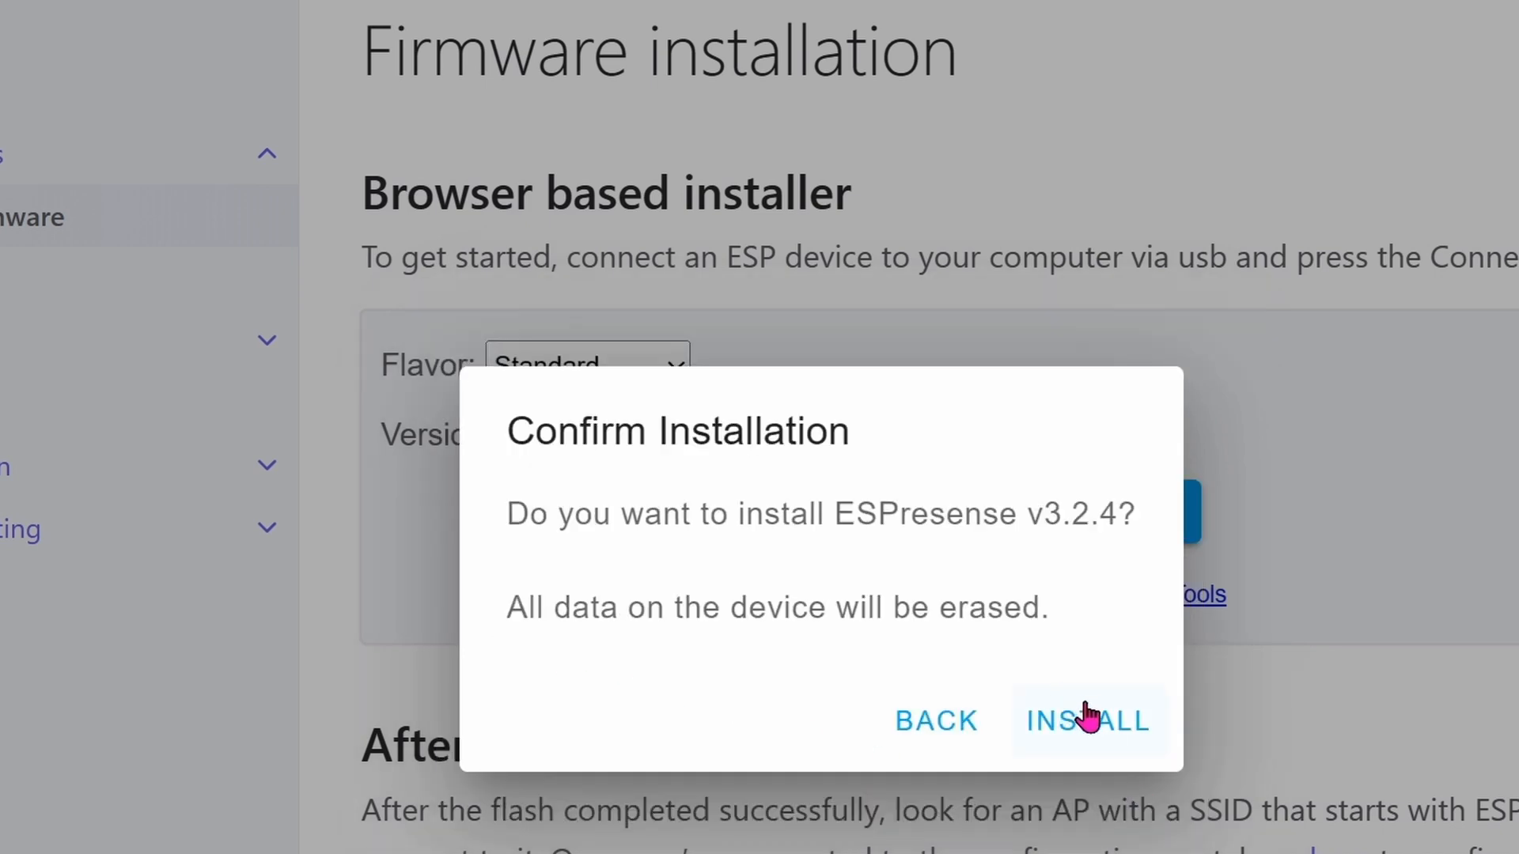
pyautogui.moveTo(1095, 724)
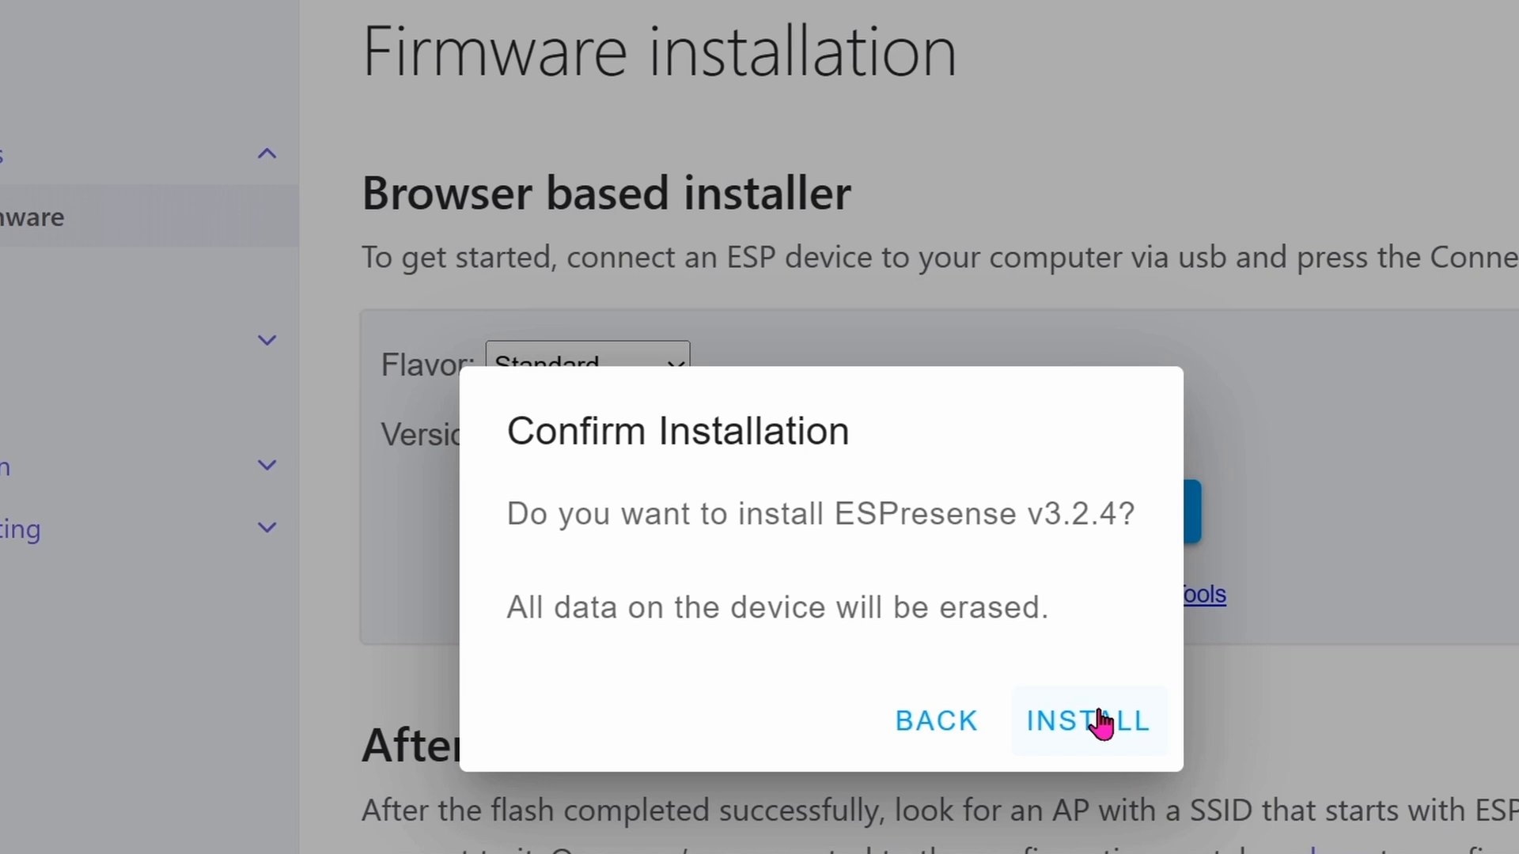
pyautogui.click(1086, 720)
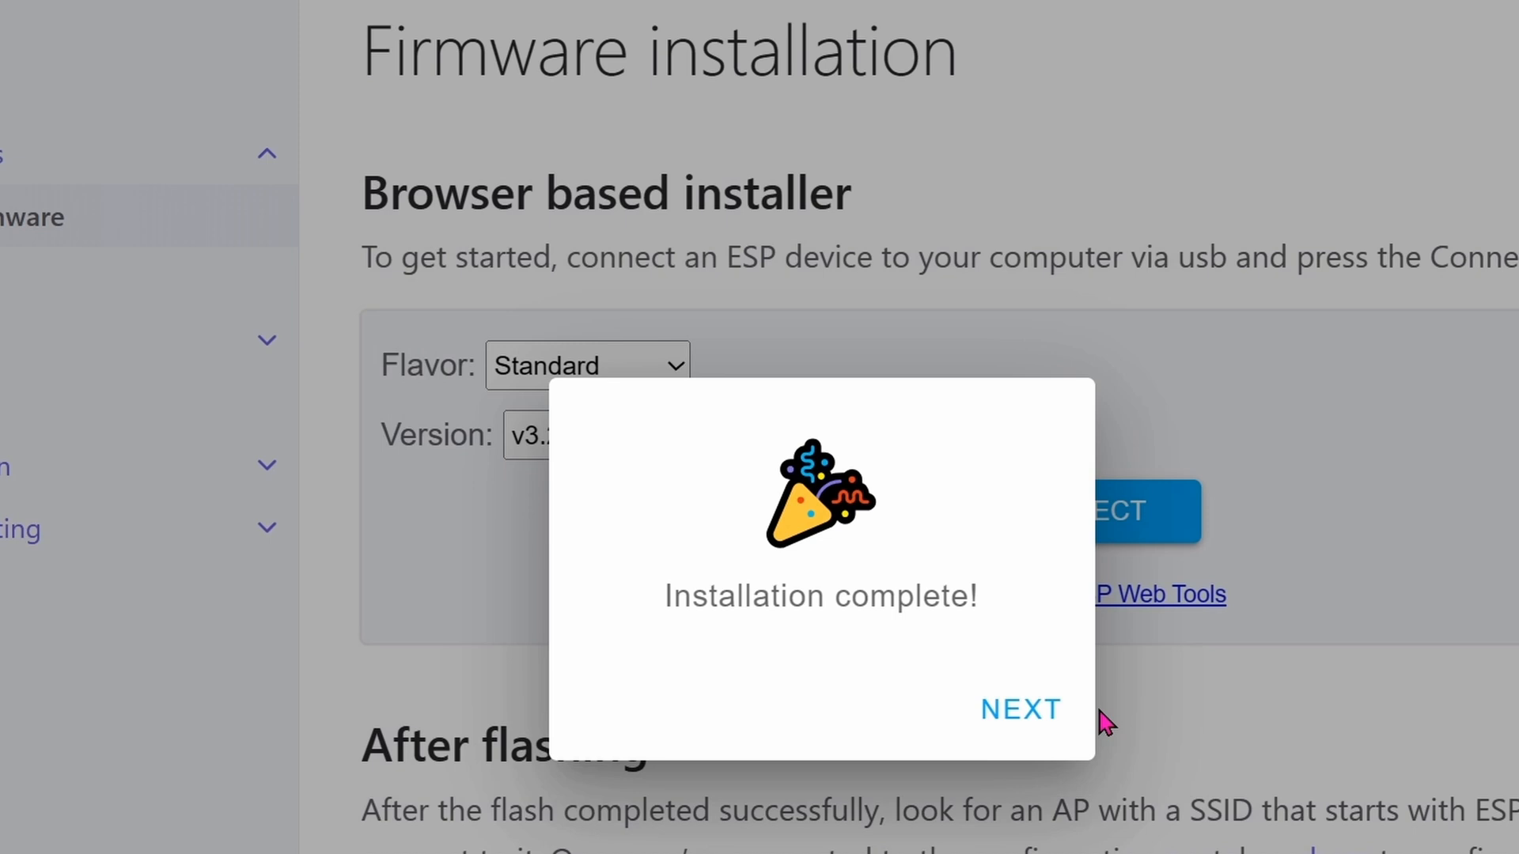
# Join the device to the tmvc Wi-Fi network with its password
pyautogui.click(1019, 708)
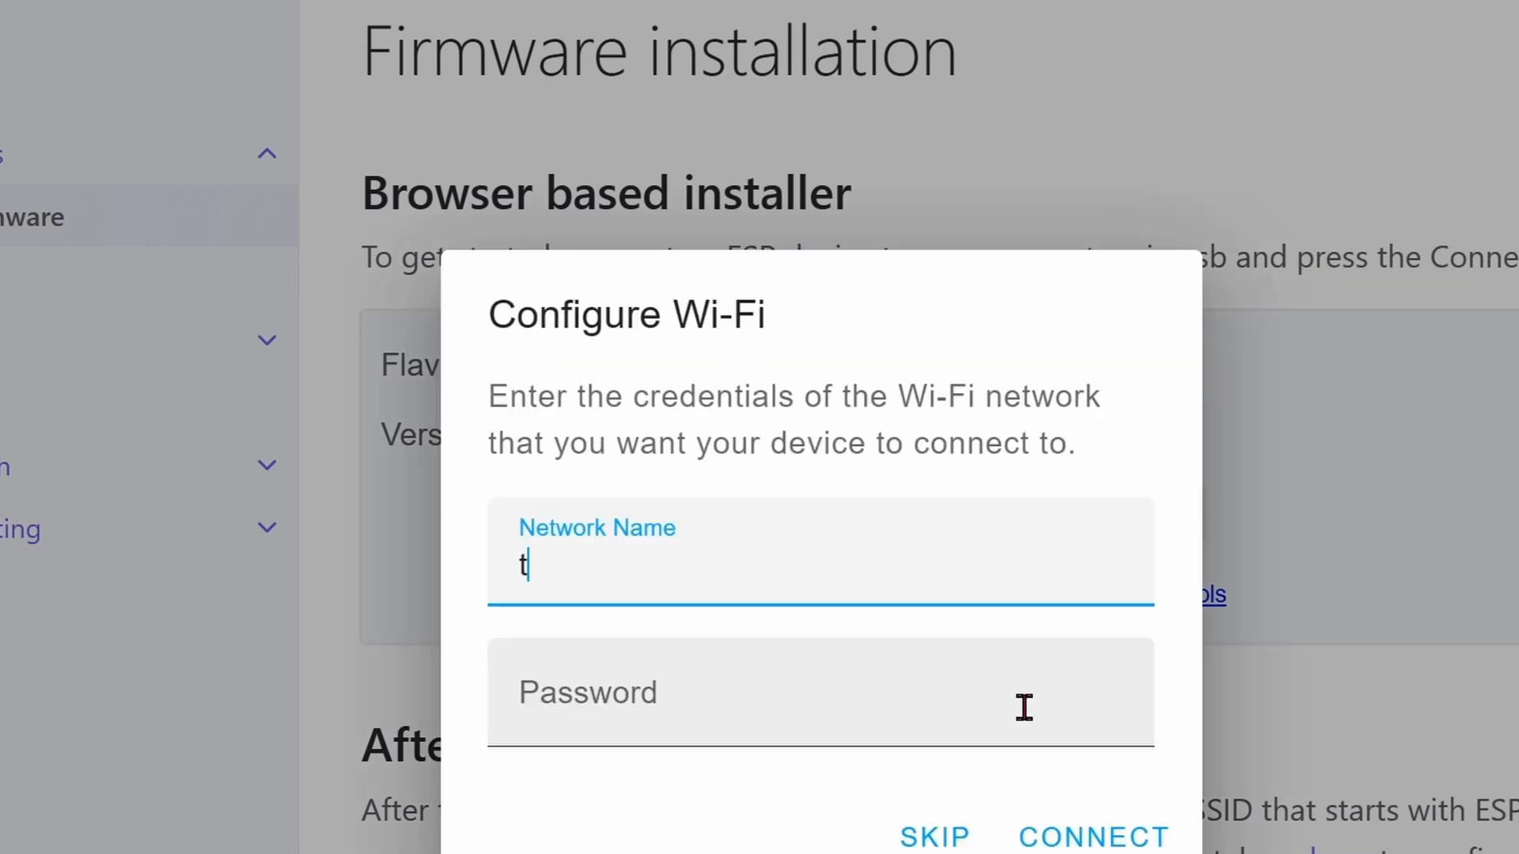
pyautogui.write('mvc')
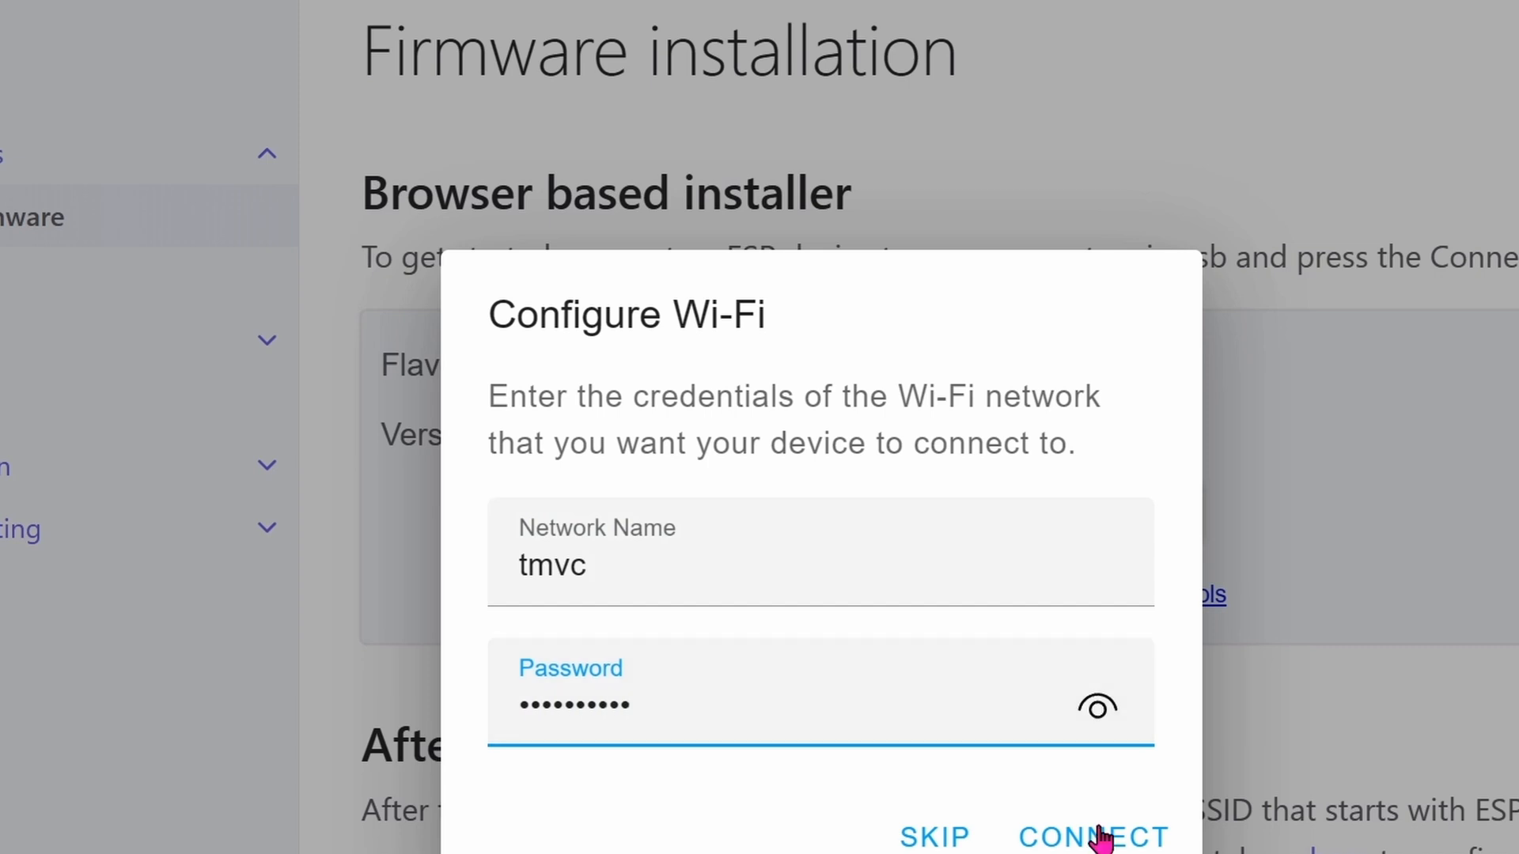
pyautogui.click(1093, 836)
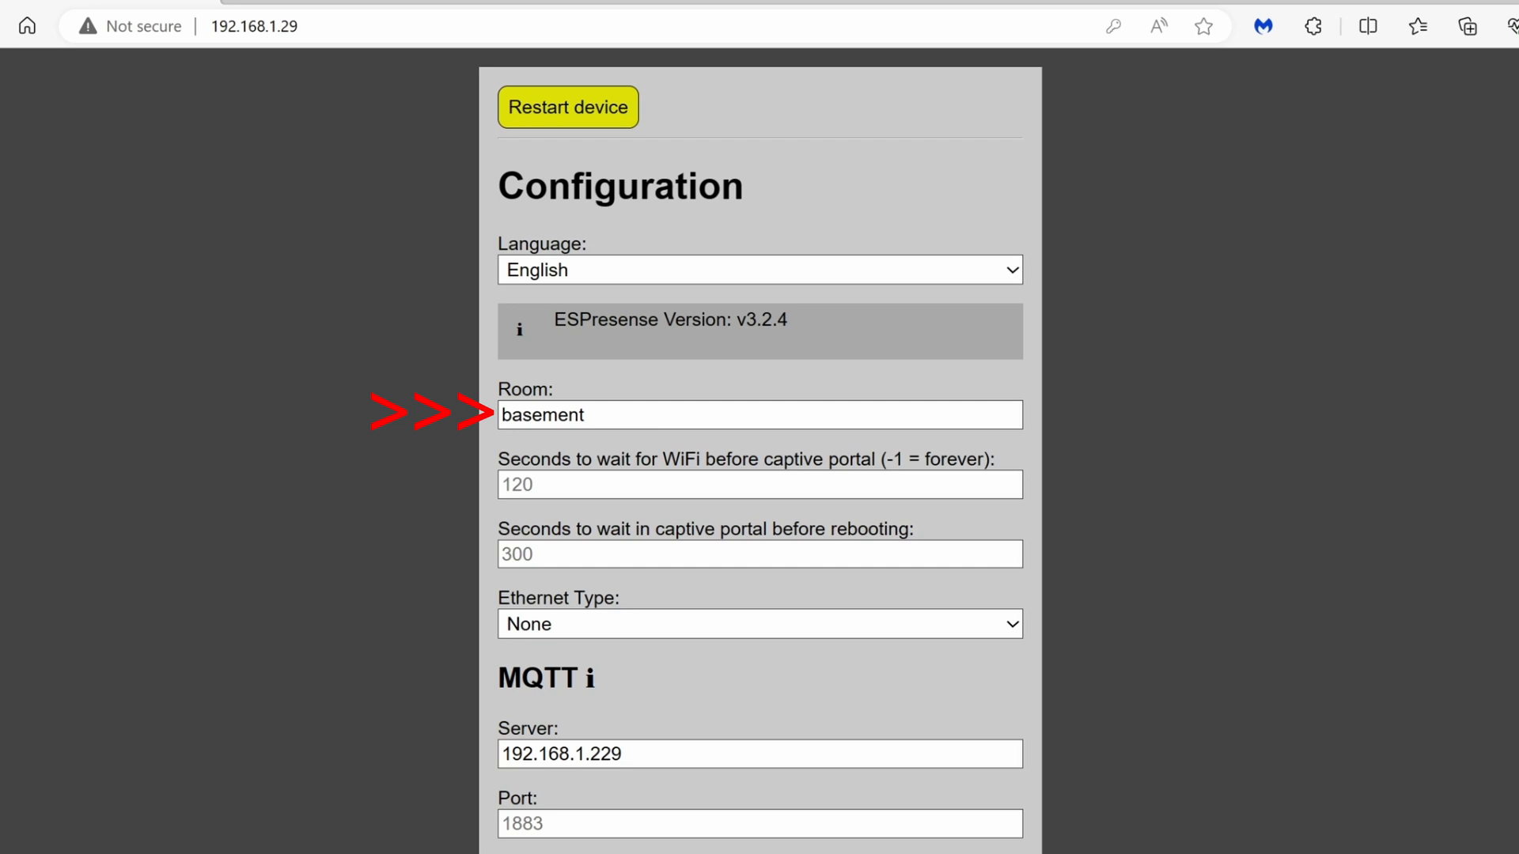
# Set room basement and MQTT server 192.168.1.229 with username, ready for the password
pyautogui.scroll(-3)
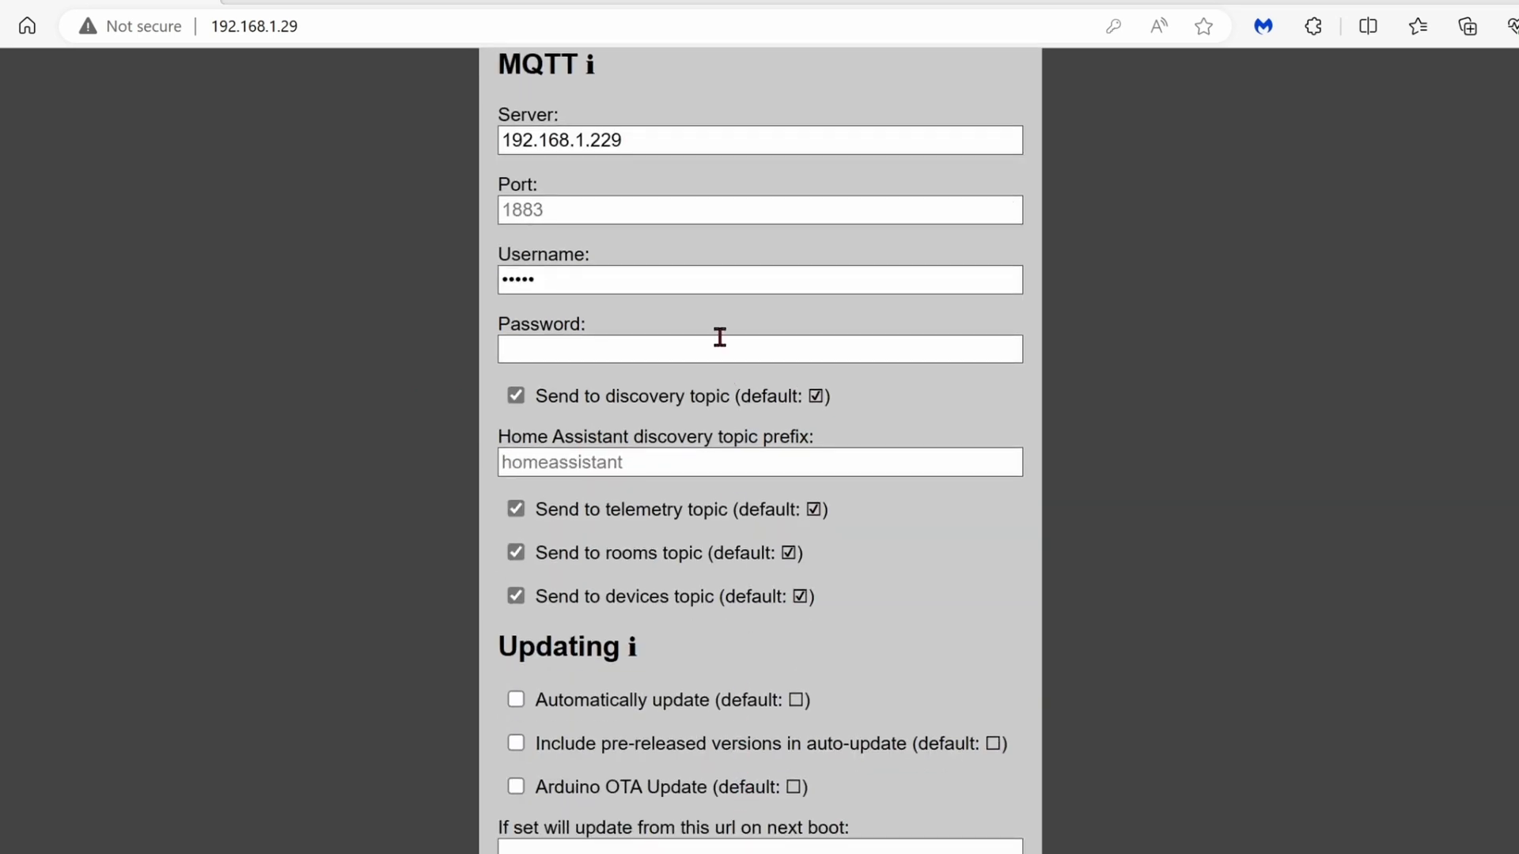
pyautogui.click(759, 349)
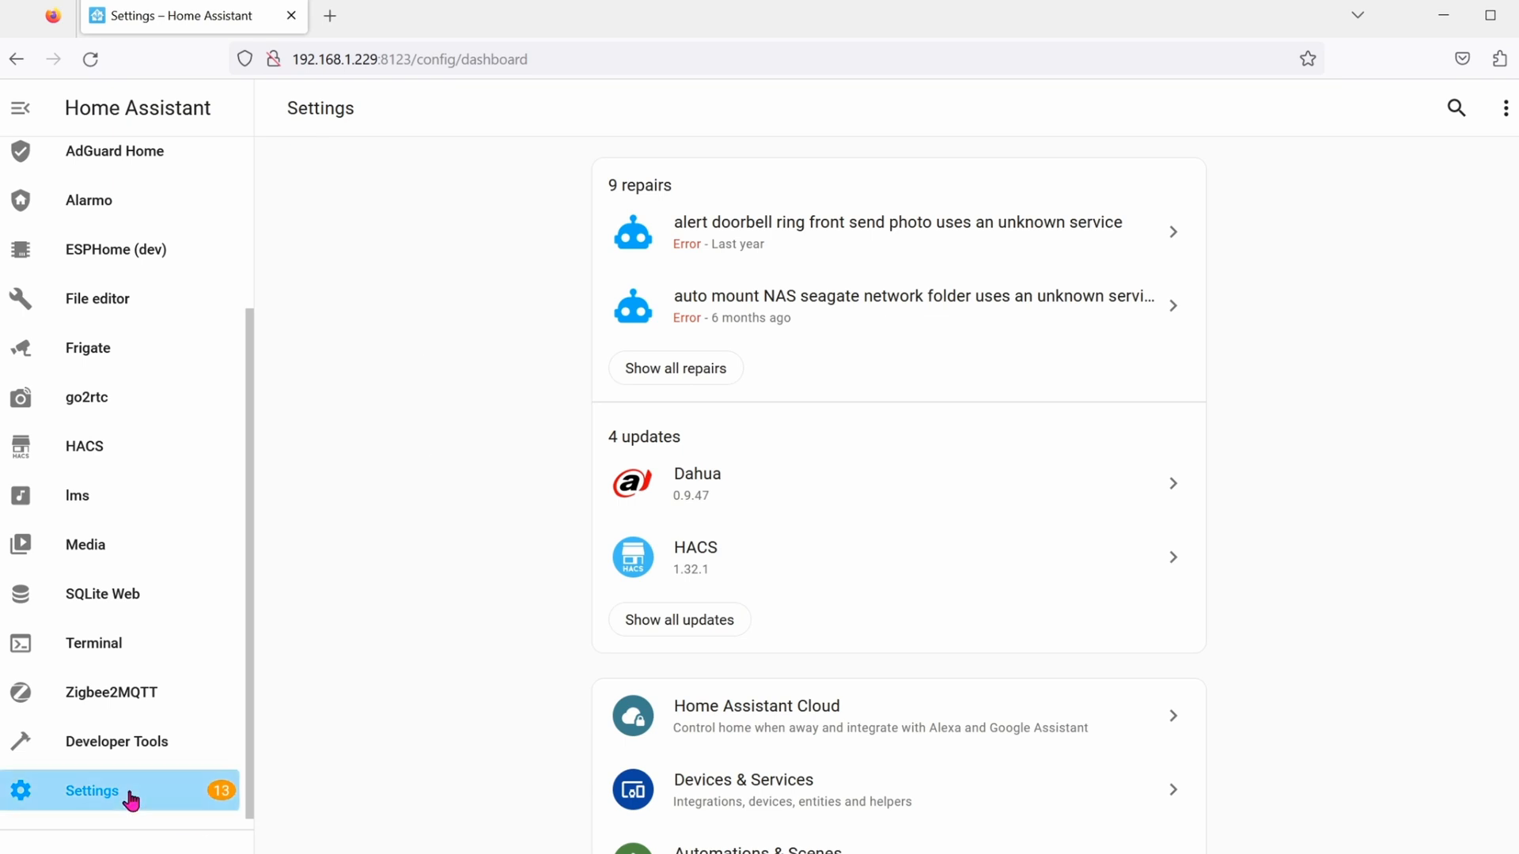
pyautogui.moveTo(812, 739)
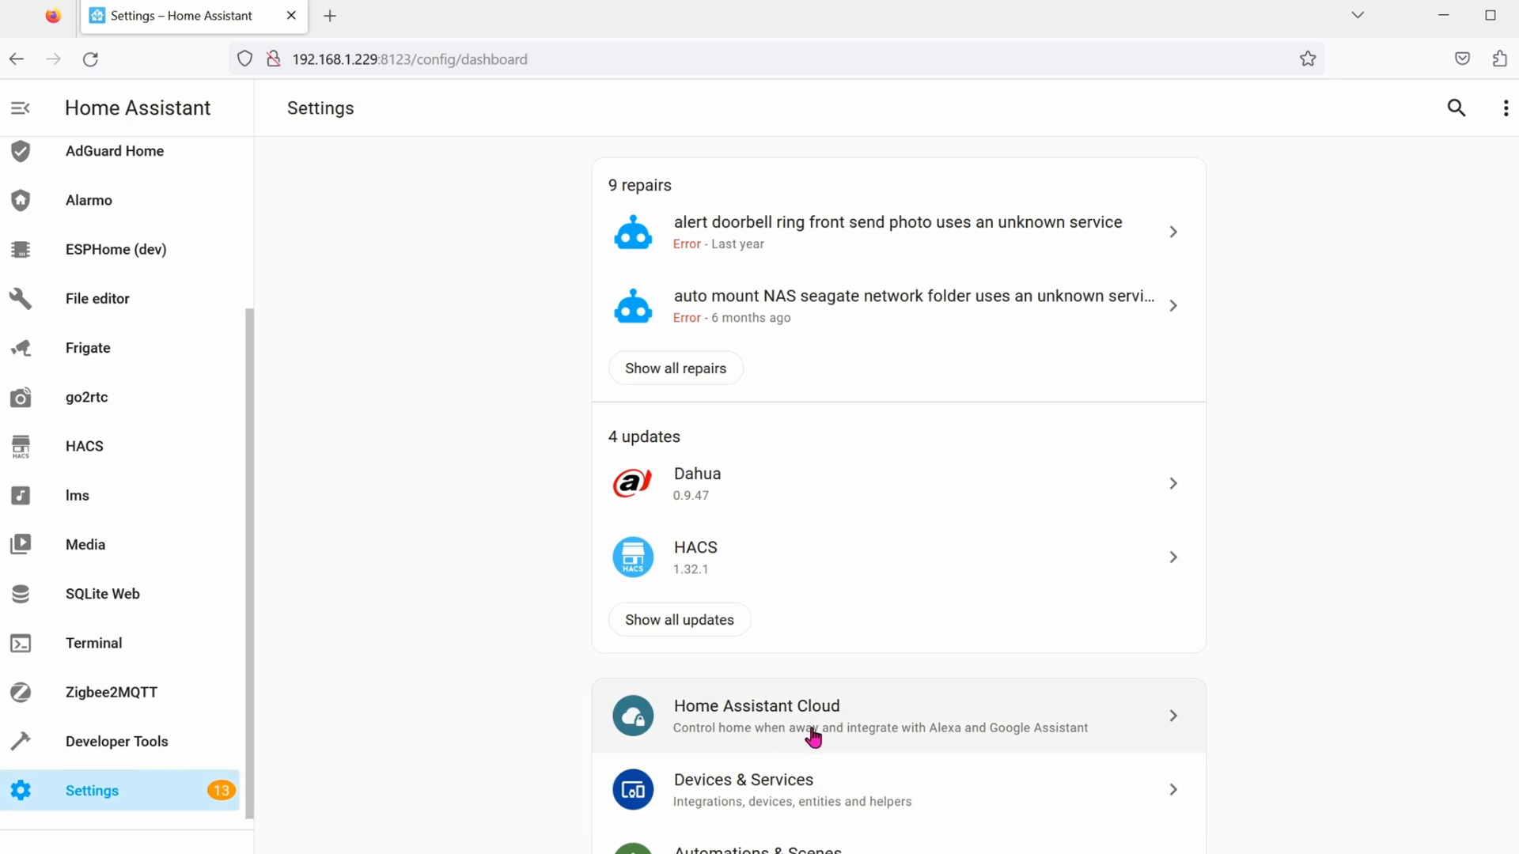
# Find the ESPresense basement device among MQTT devices and show its page
pyautogui.scroll(-3)
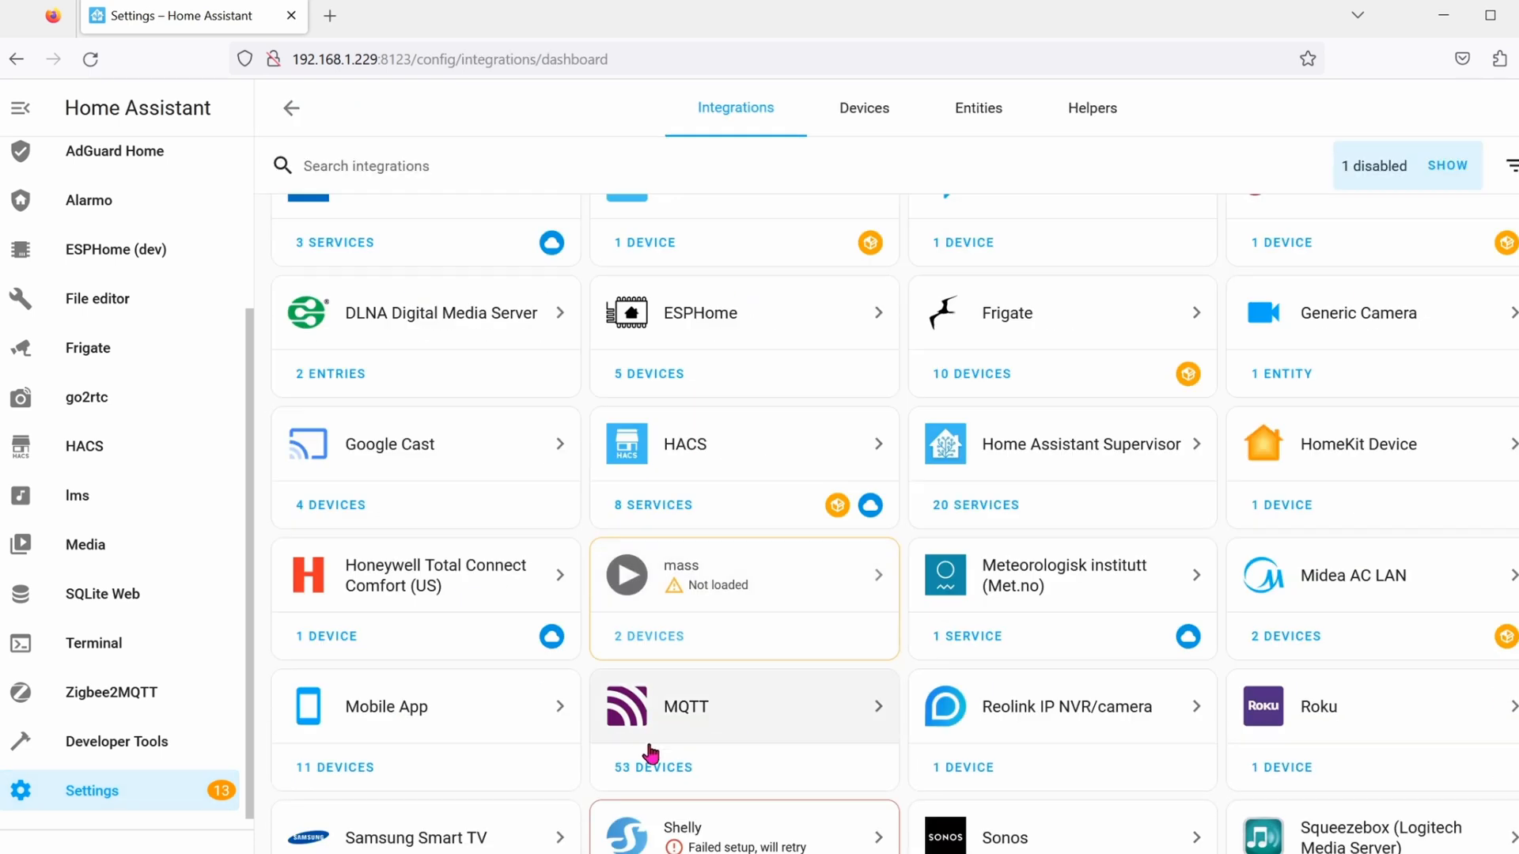
pyautogui.moveTo(690, 777)
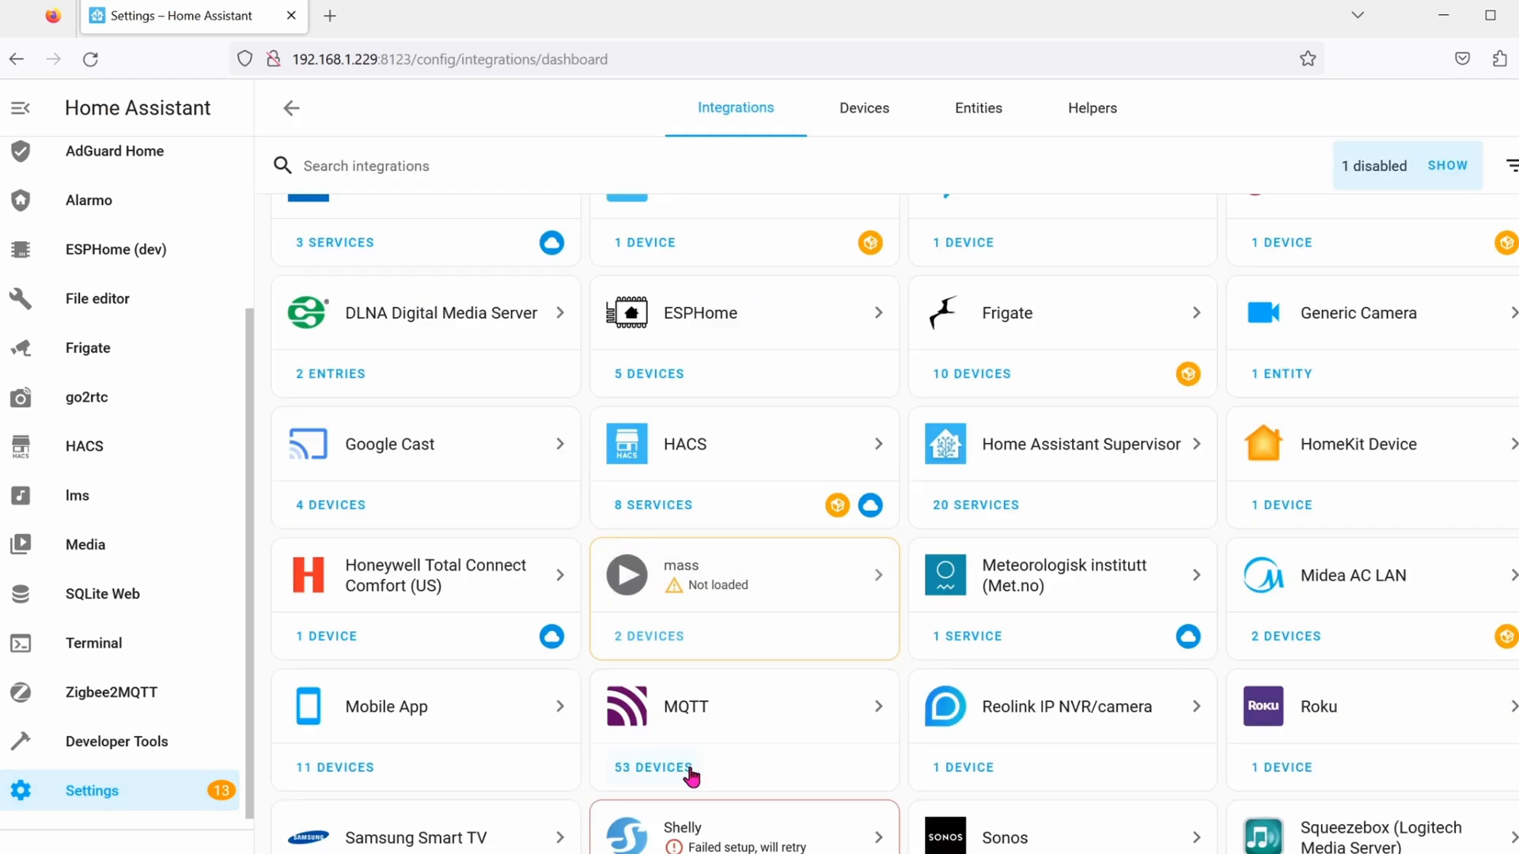
pyautogui.click(651, 767)
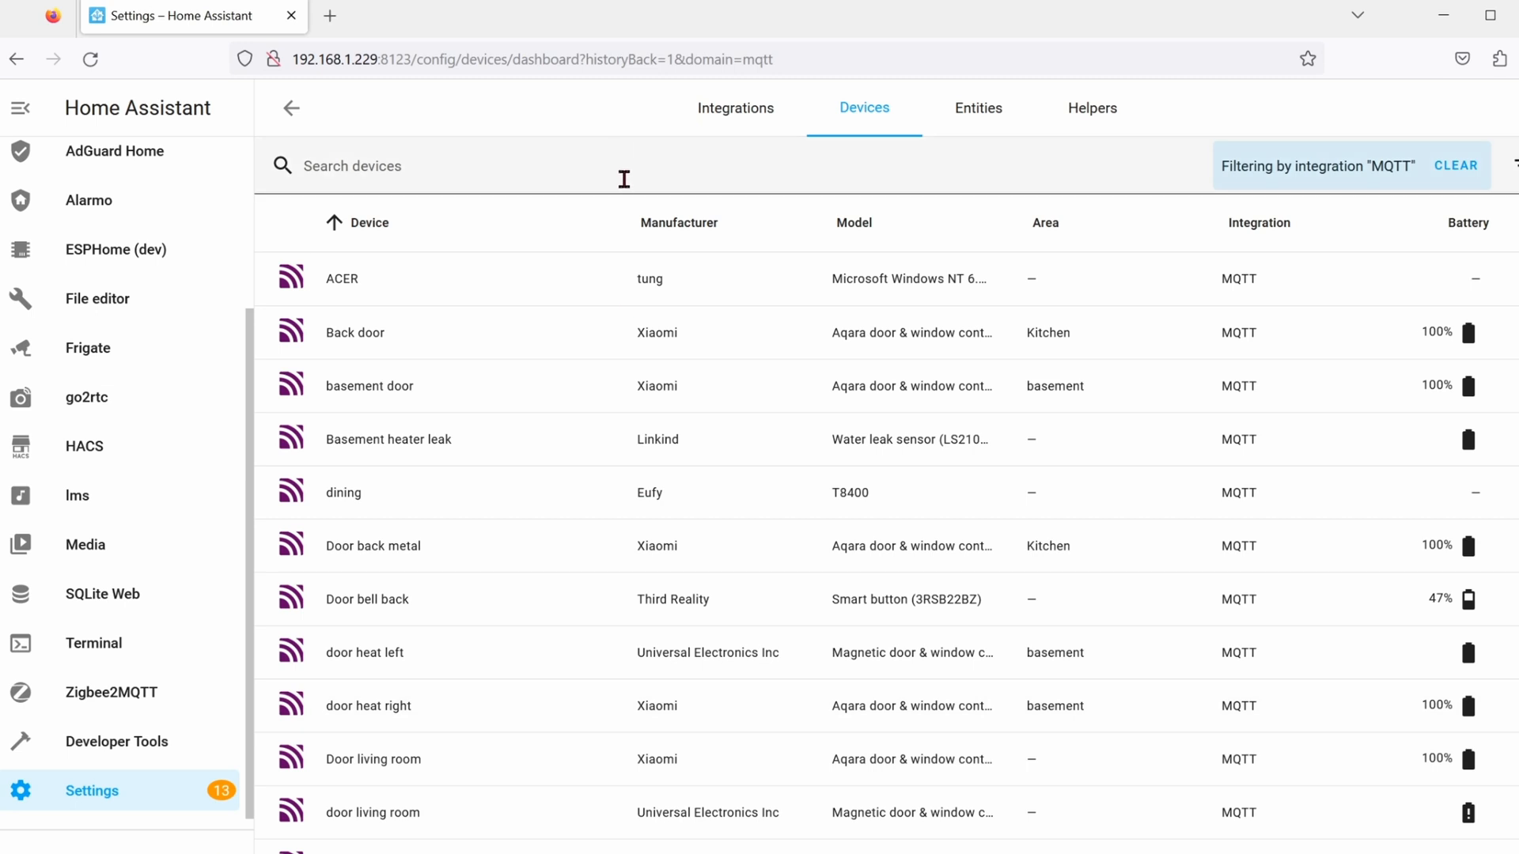
pyautogui.write('base')
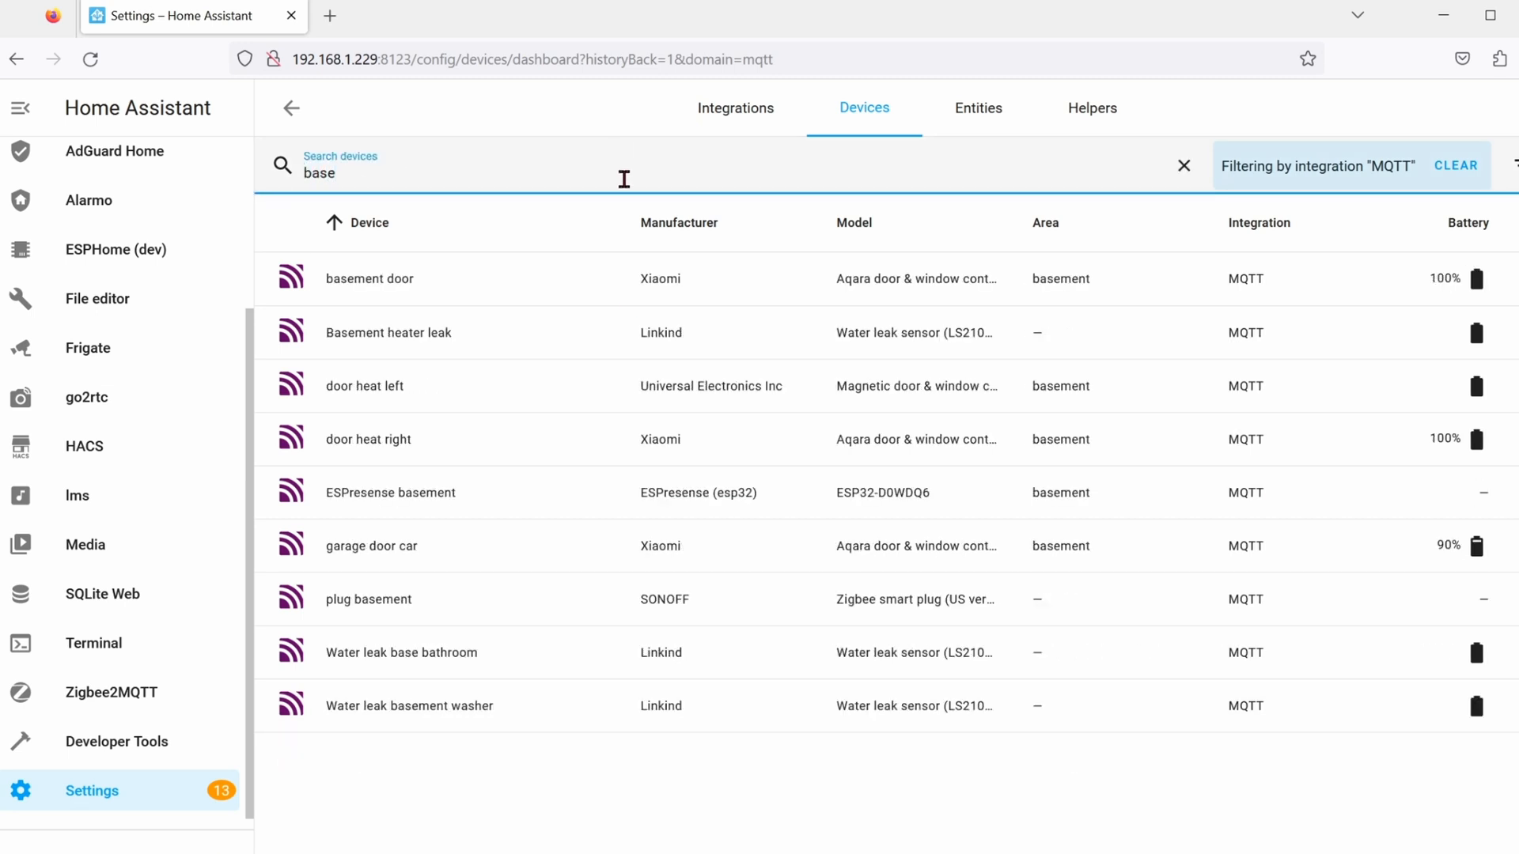
pyautogui.write('ment')
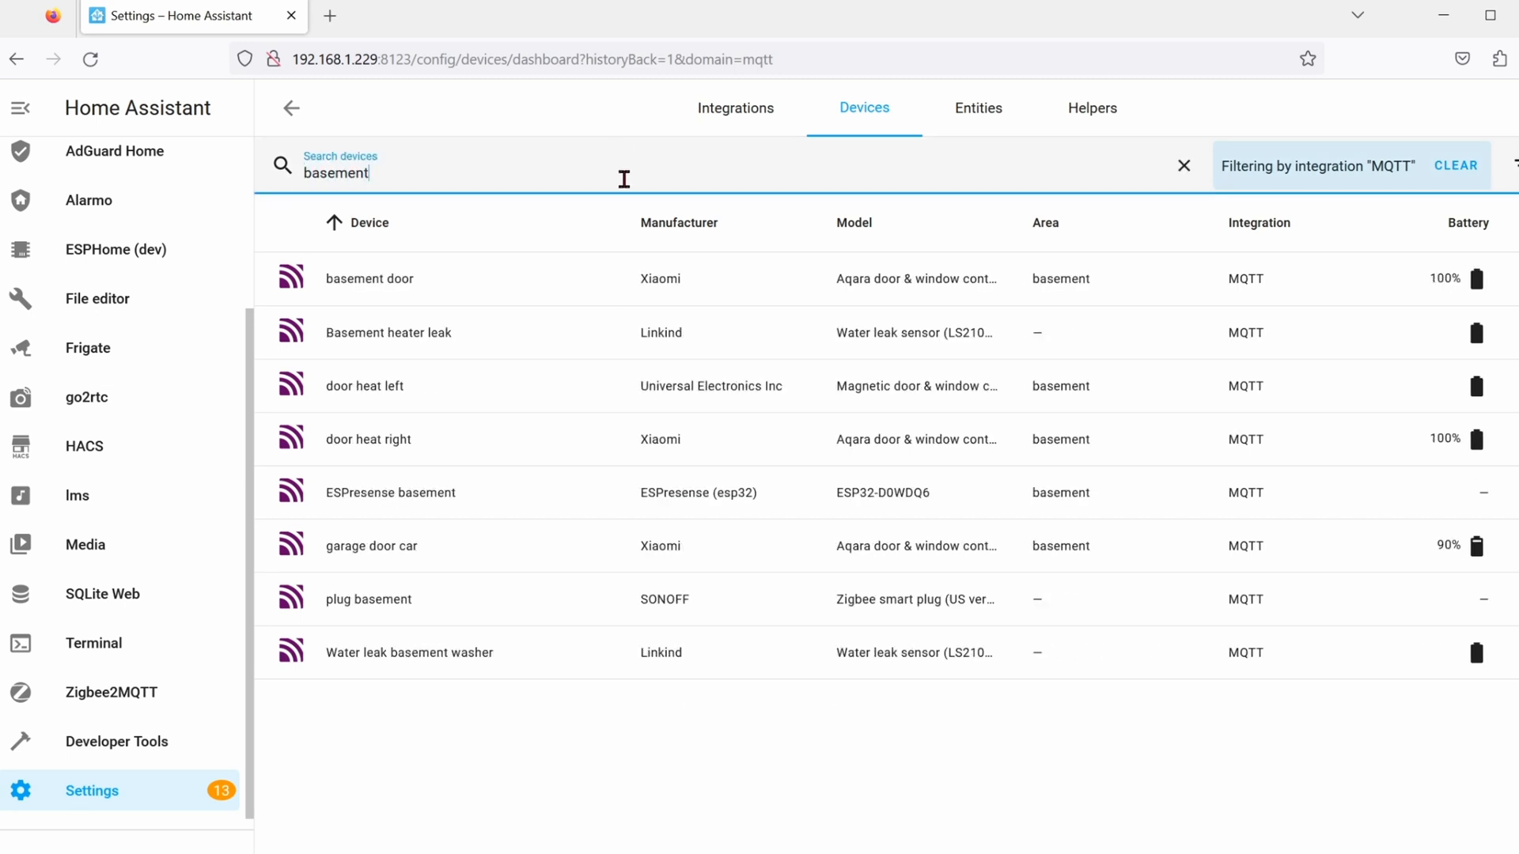
pyautogui.moveTo(503, 506)
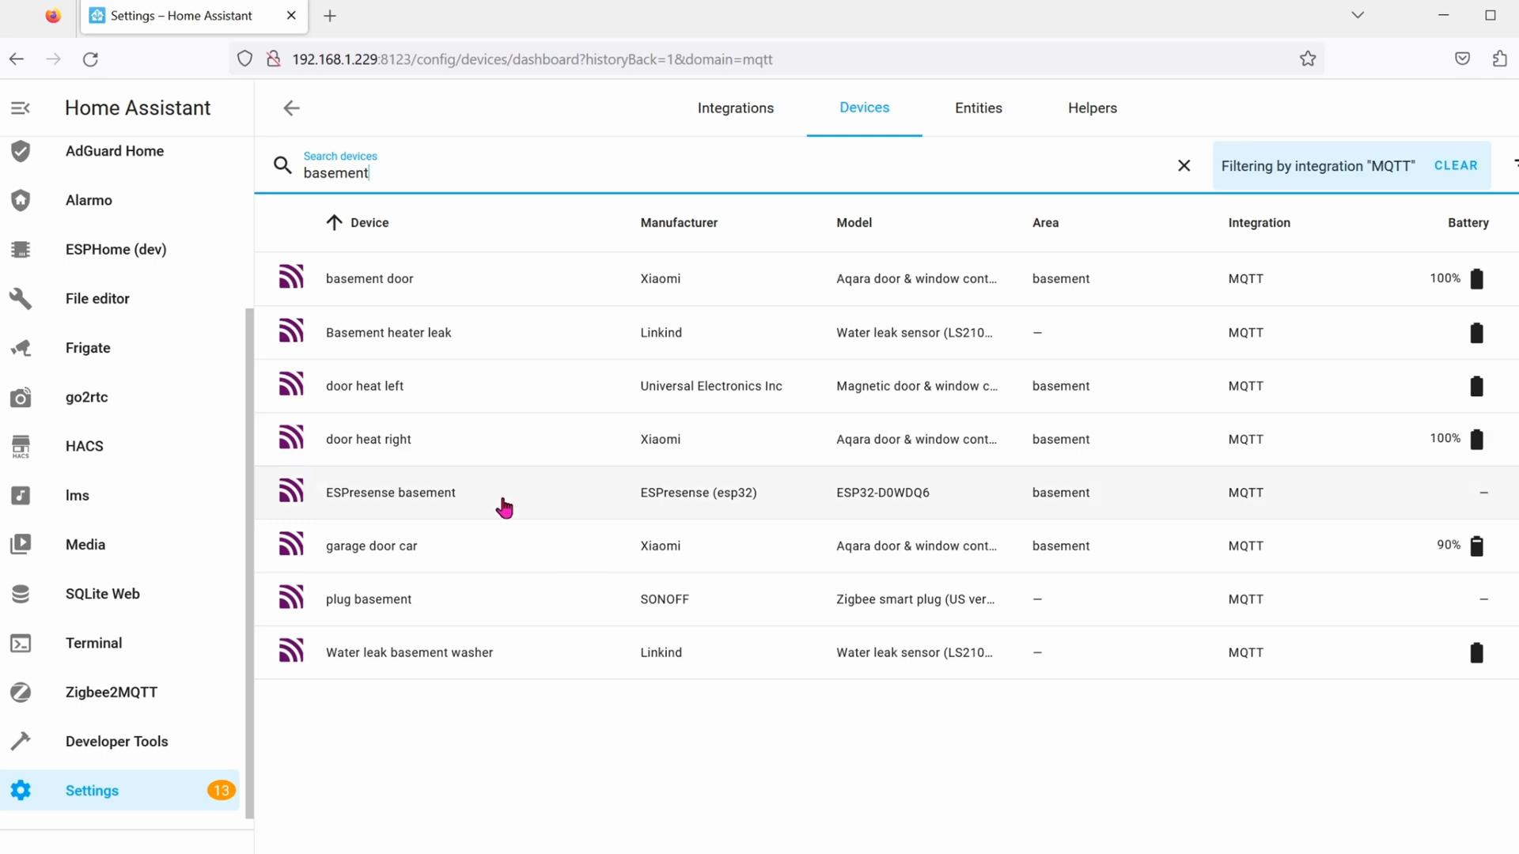
pyautogui.click(390, 492)
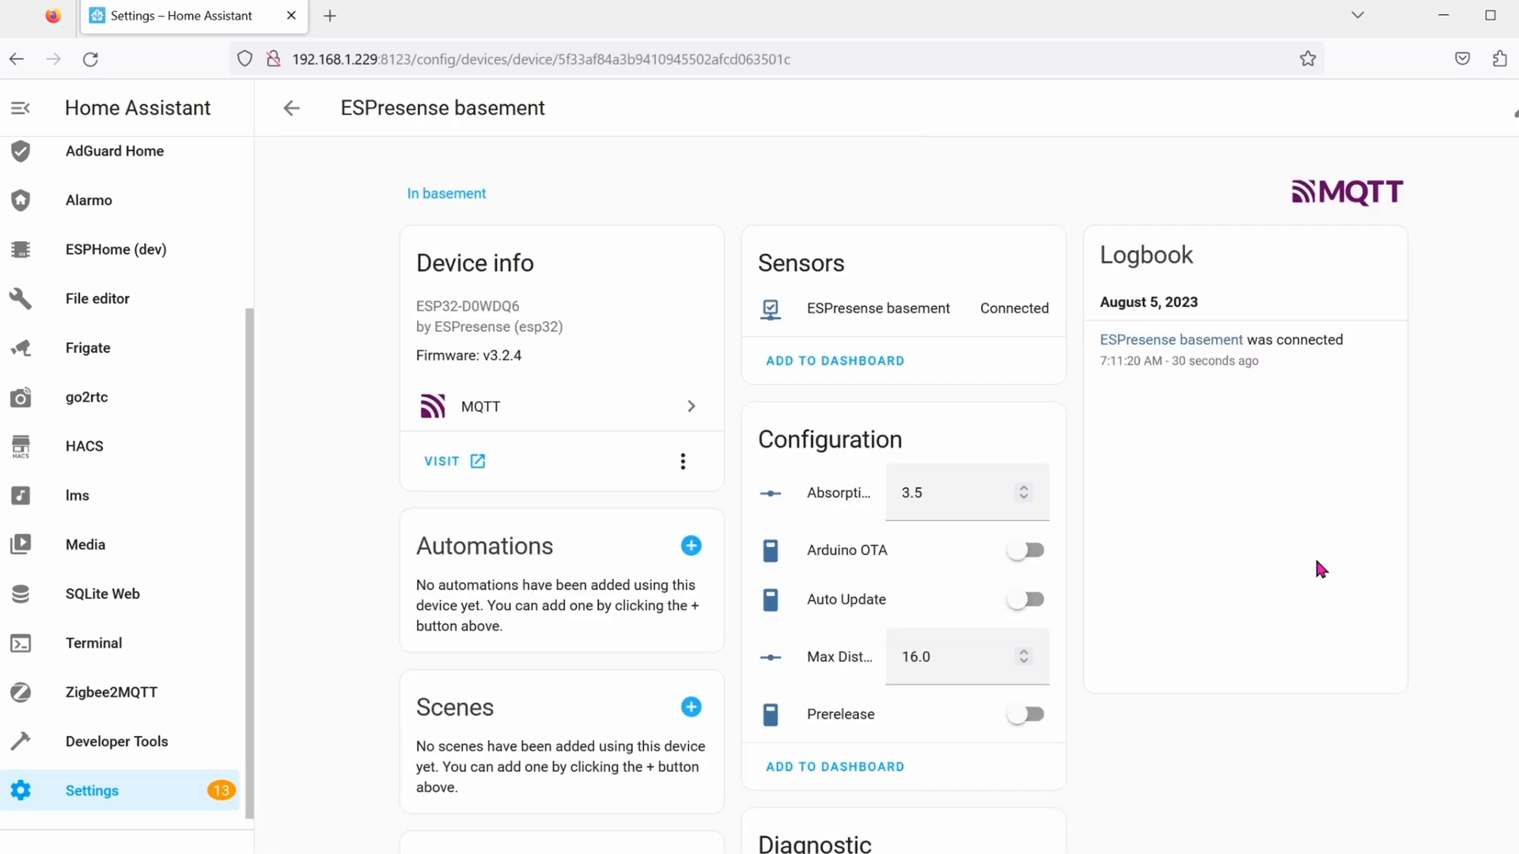